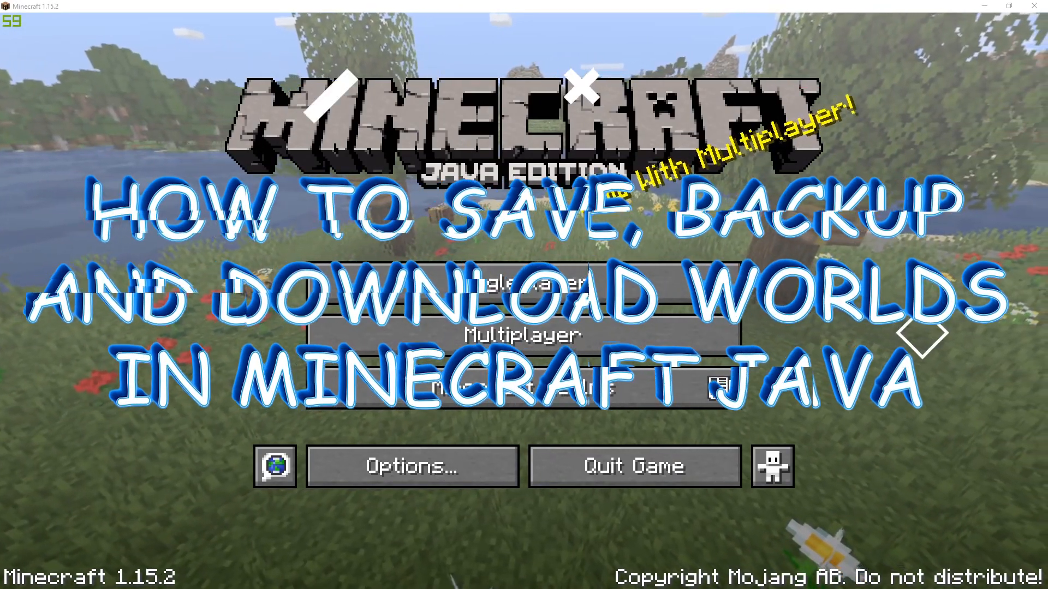
- From Singleplayer, create a new world named 'Yt video' in place of the default name
{"action": "left_click", "coordinate": [523, 298]}
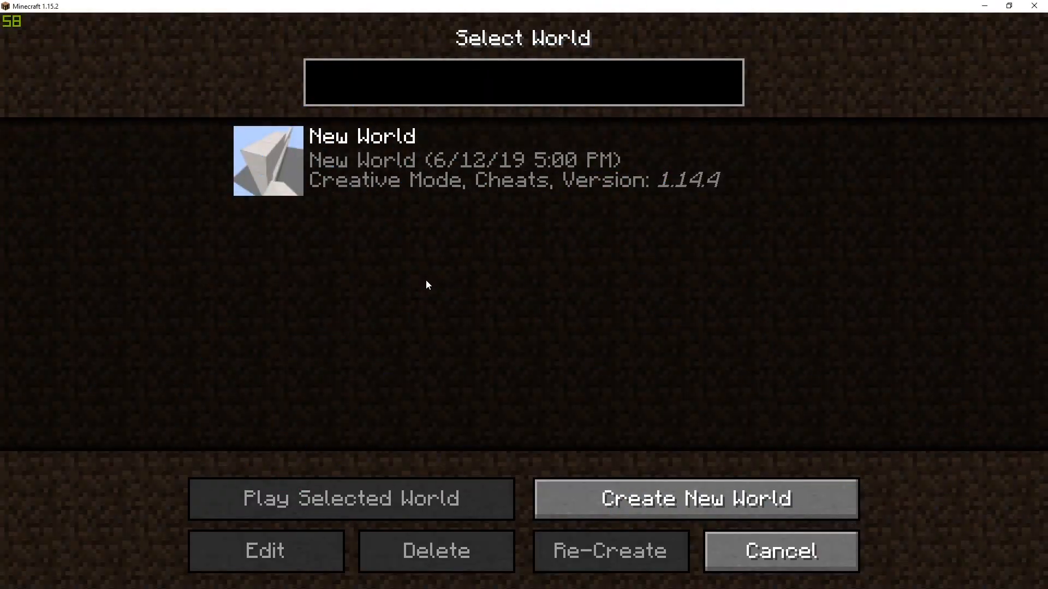
{"action": "left_click", "coordinate": [695, 497]}
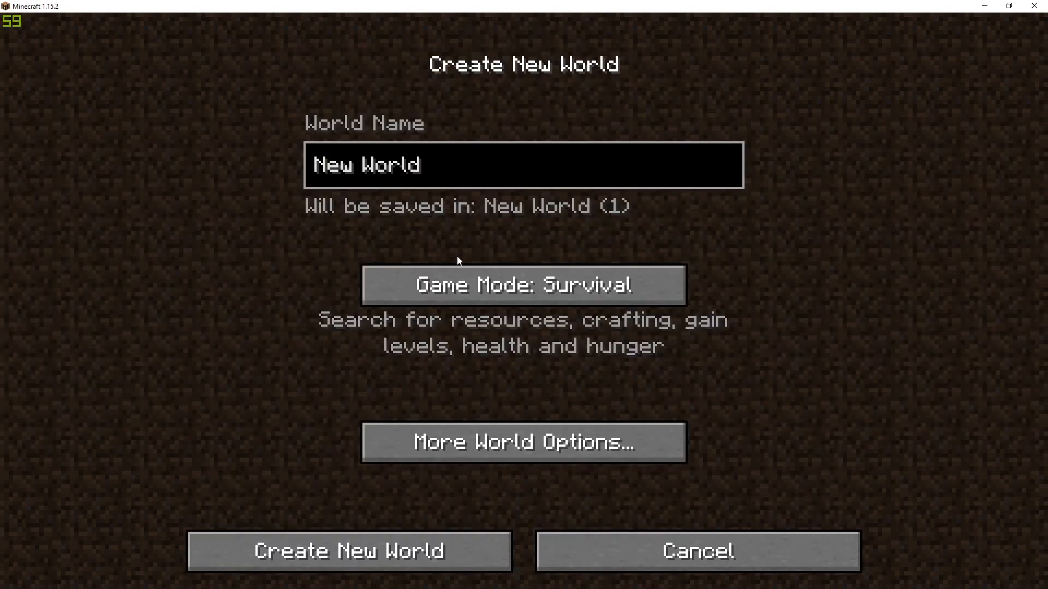
{"action": "key", "text": "BackSpace"}
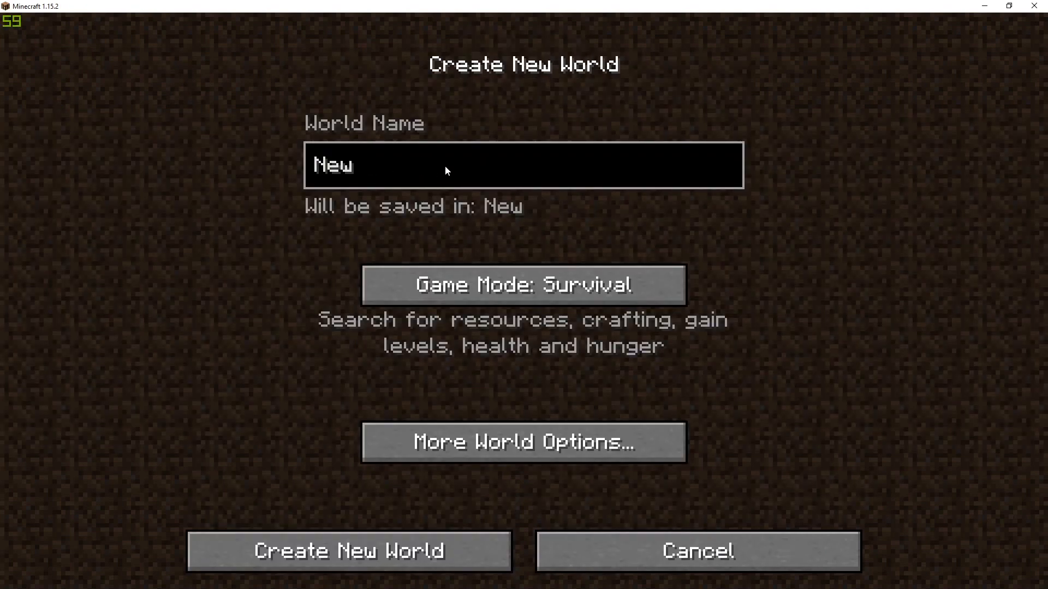
{"action": "type", "text": "Yt"}
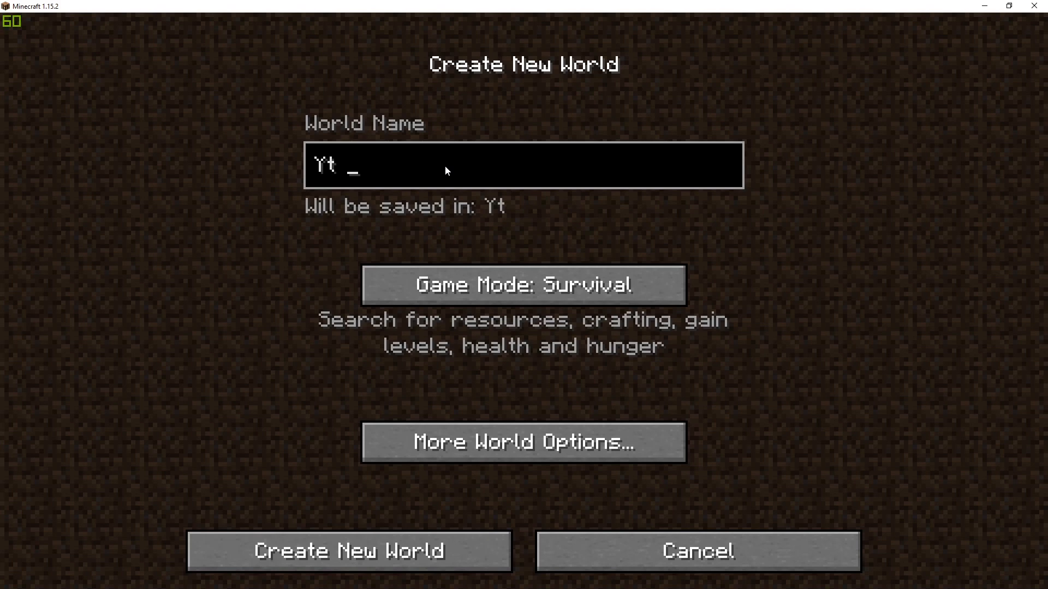
{"action": "type", "text": "video"}
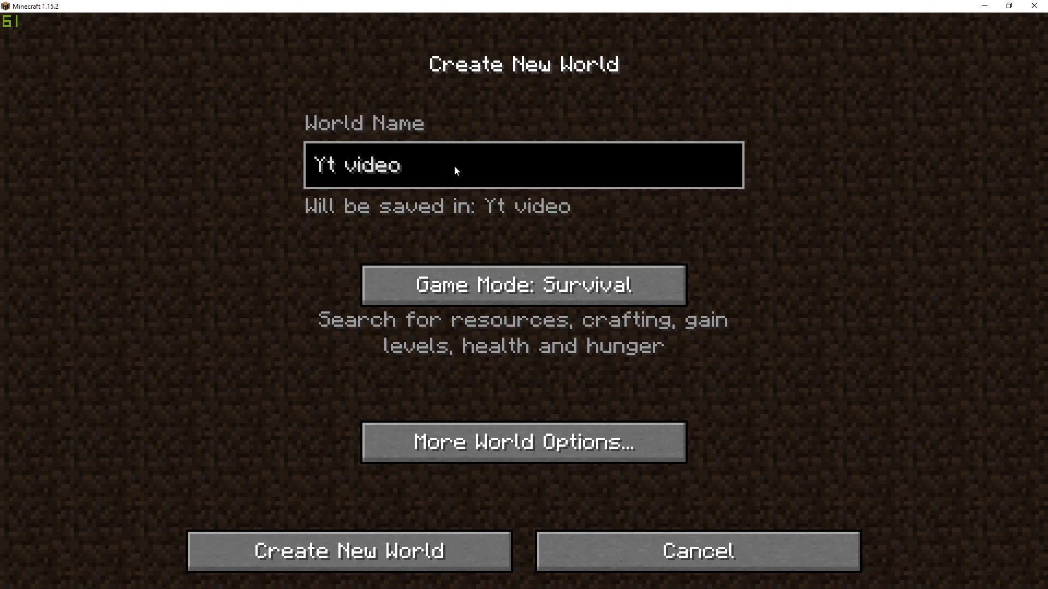
{"action": "left_click", "coordinate": [347, 550]}
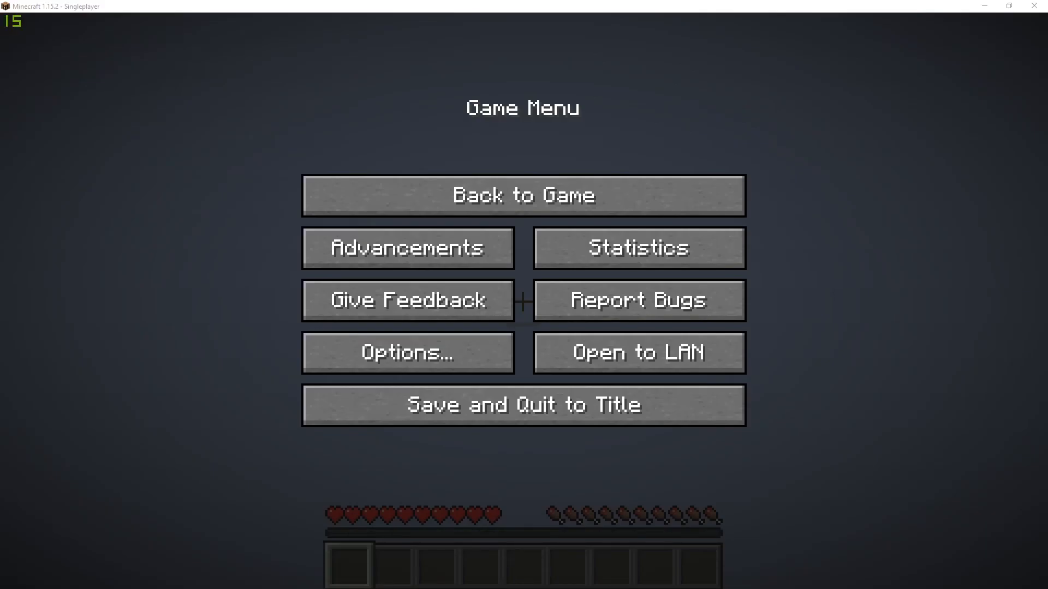
- Resume the Yt video world, then pause and save and quit to title
{"action": "left_click", "coordinate": [523, 195]}
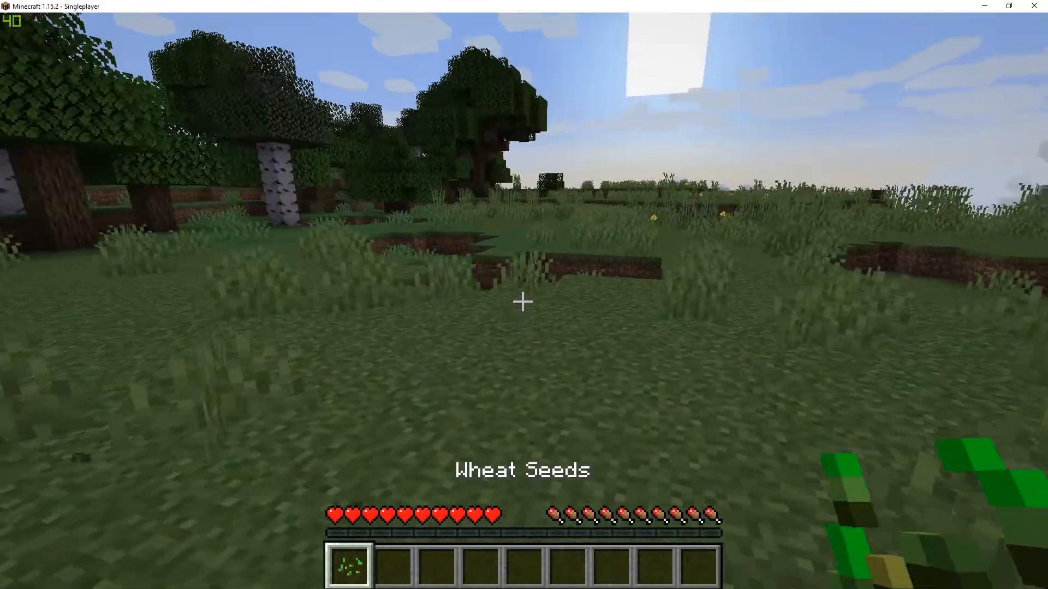
{"action": "key", "text": "Escape"}
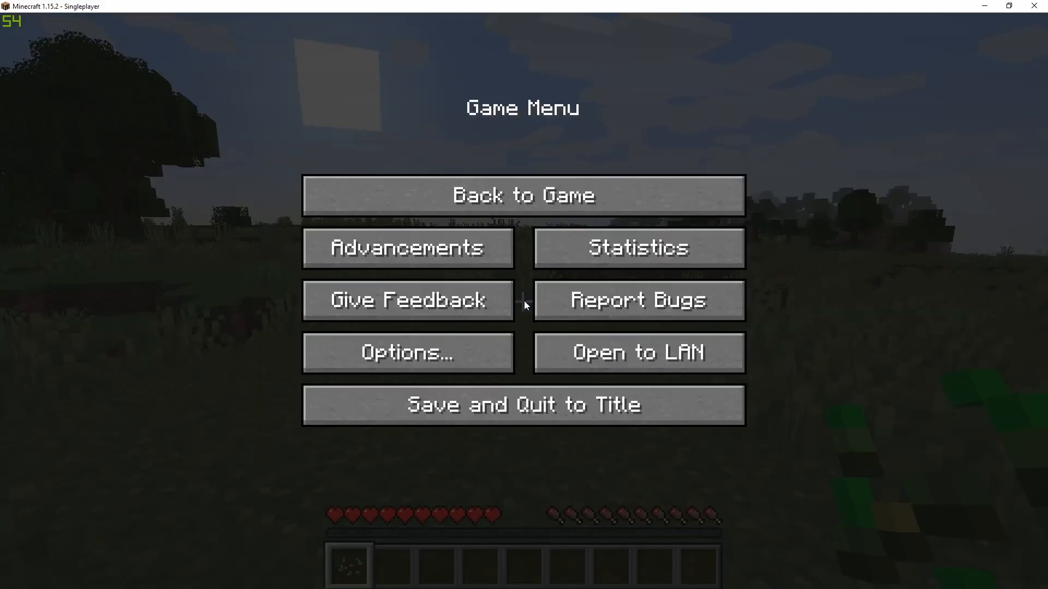
{"action": "left_click", "coordinate": [524, 405]}
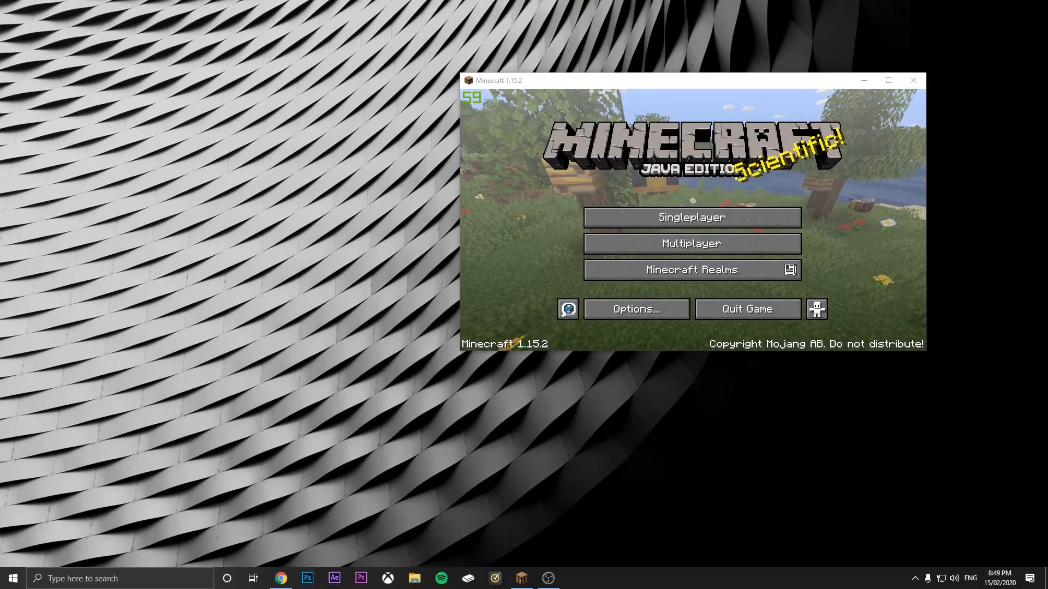
- Search the computer for '%appdata' from the taskbar search box
{"action": "left_click", "coordinate": [120, 579]}
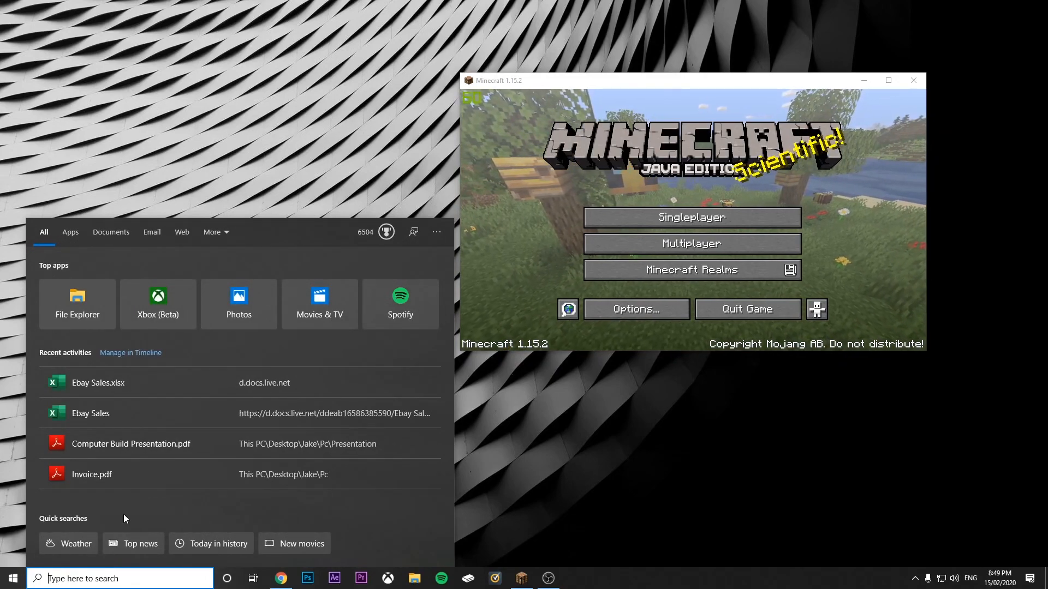
{"action": "type", "text": "%app"}
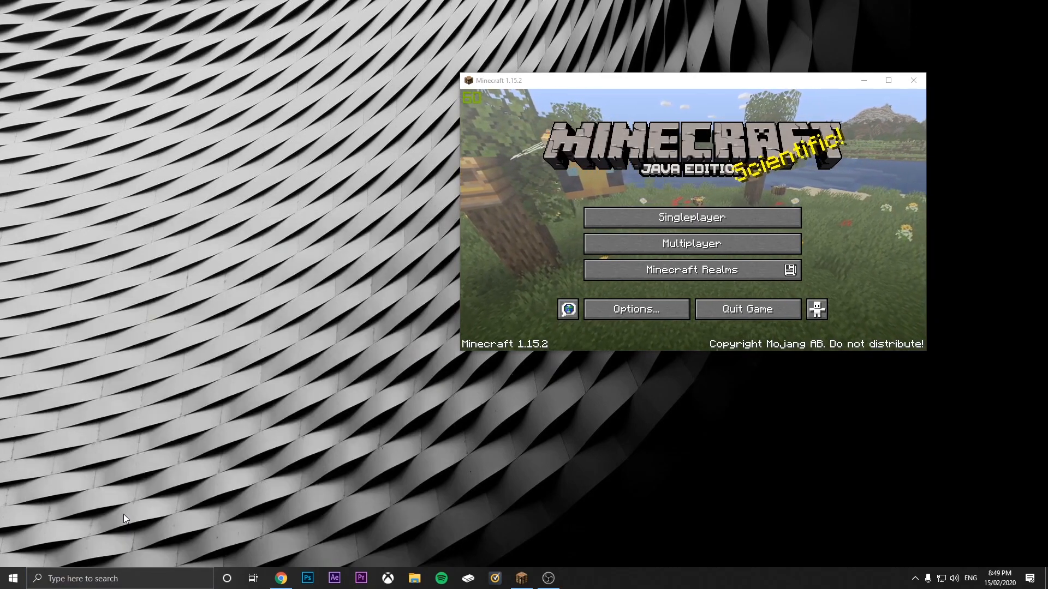
- Open the .minecraft folder and then its saves folder in File Explorer
{"action": "left_click", "coordinate": [414, 578]}
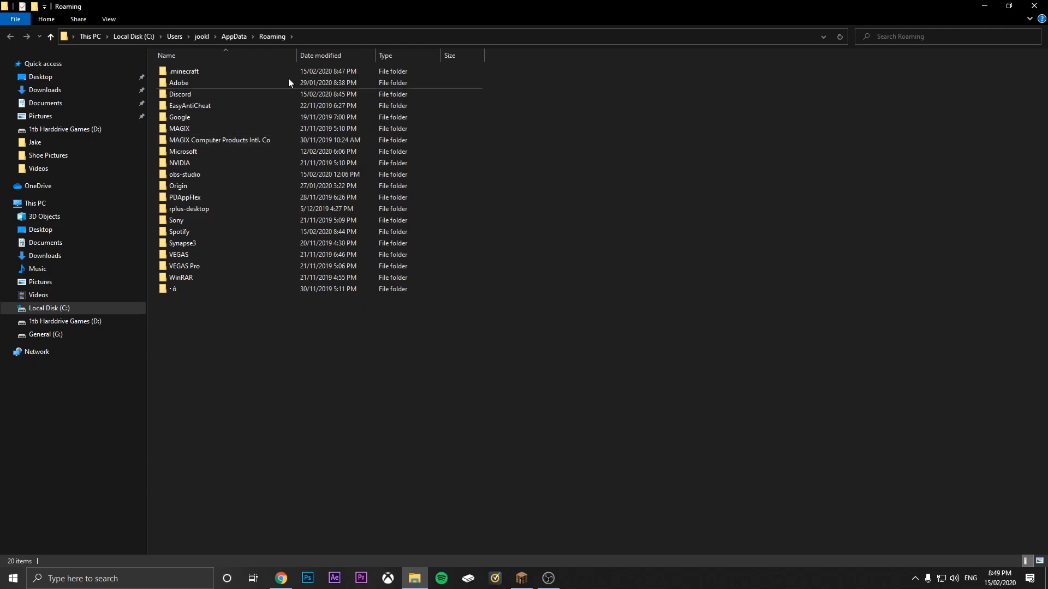
{"action": "left_click", "coordinate": [184, 71]}
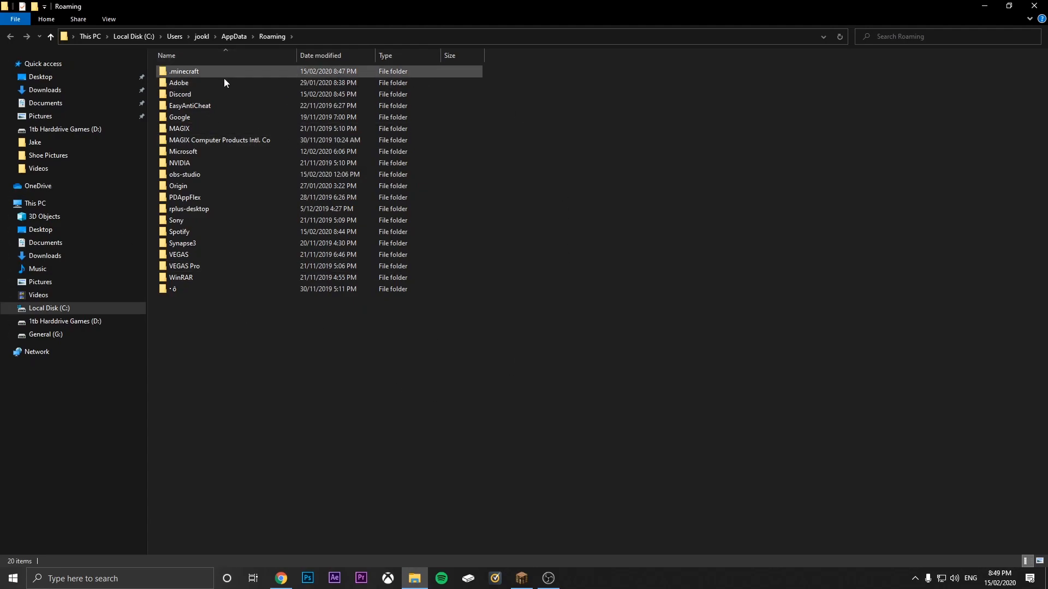
{"action": "double_click", "coordinate": [184, 71]}
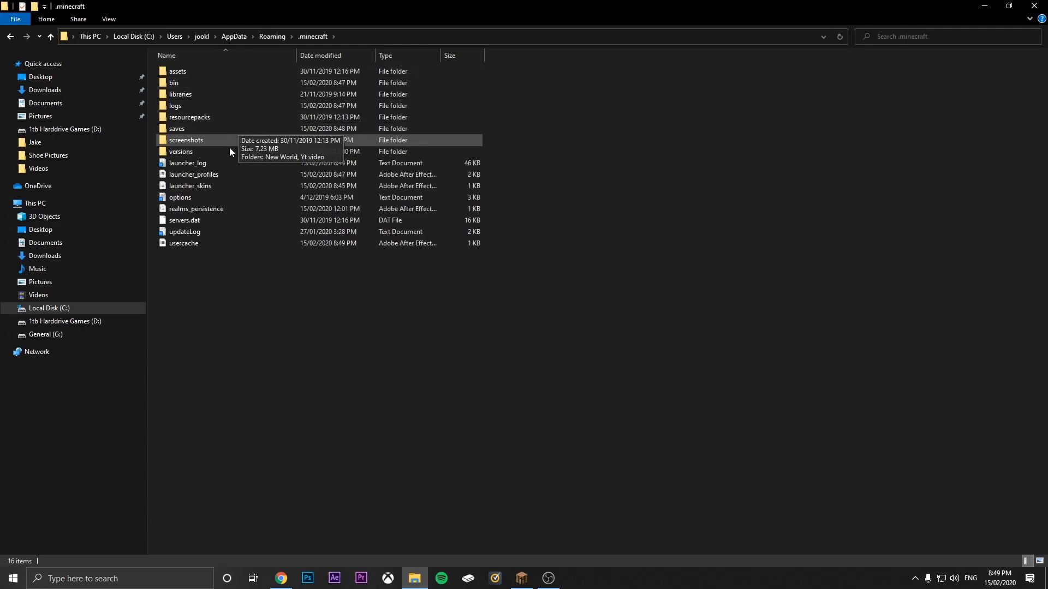
{"action": "double_click", "coordinate": [177, 128]}
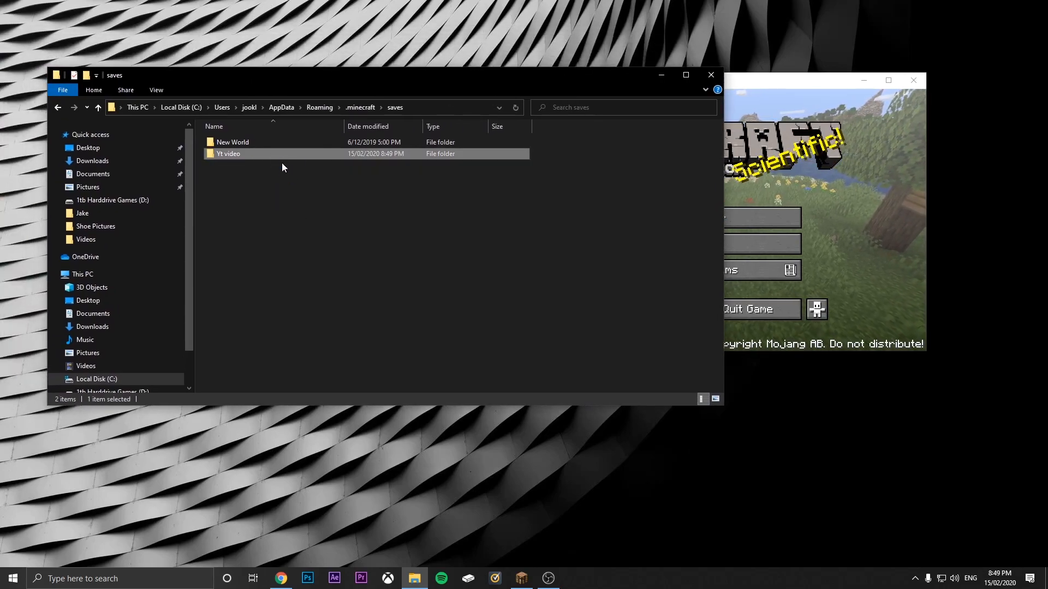
- Drag the Yt video world from saves onto the desktop, then close Minecraft's world list
{"action": "left_click_drag", "start_coordinate": [228, 153], "coordinate": [310, 448]}
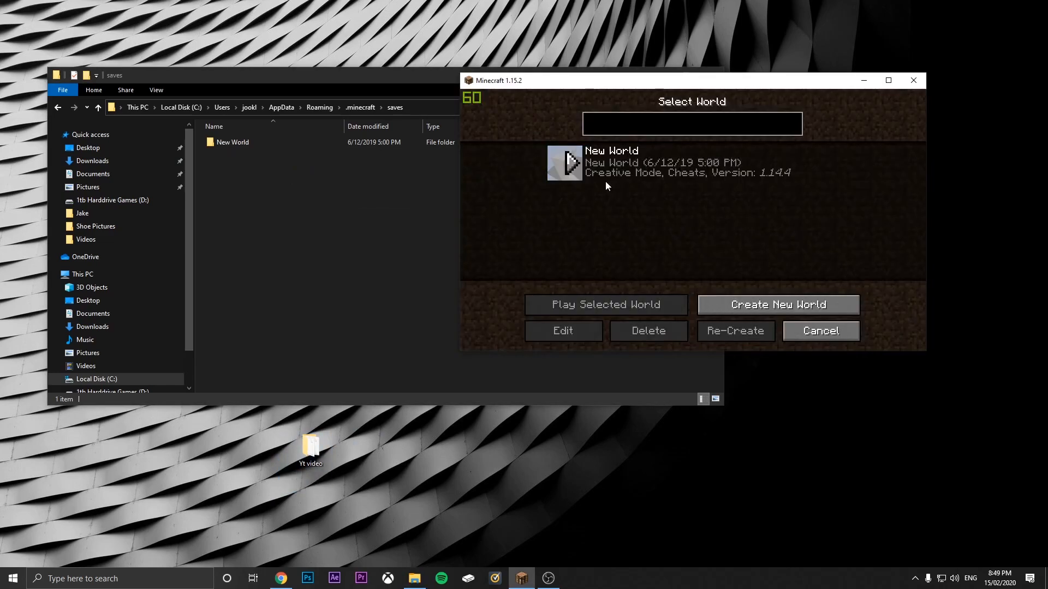
{"action": "left_click", "coordinate": [268, 74]}
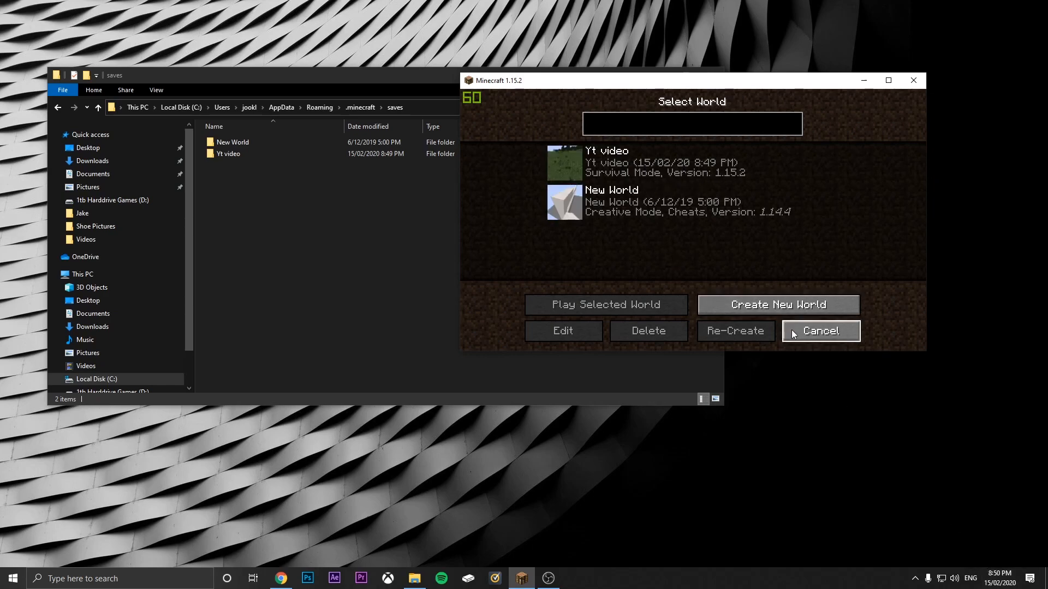
{"action": "left_click", "coordinate": [820, 330]}
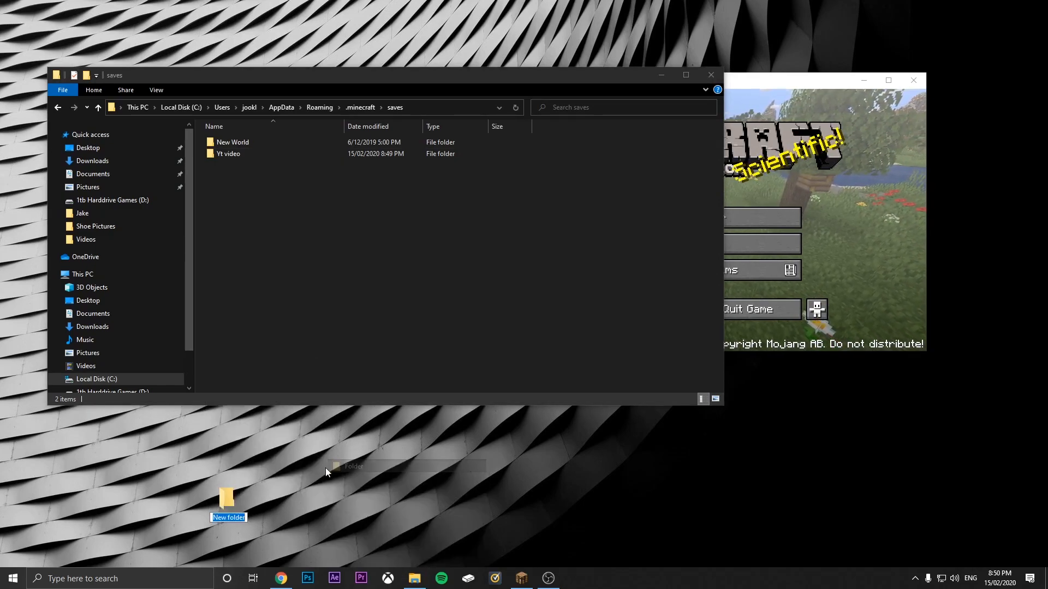
- Name the new desktop folder 'Backups' and open it beside the saves folder
{"action": "type", "text": "Backups"}
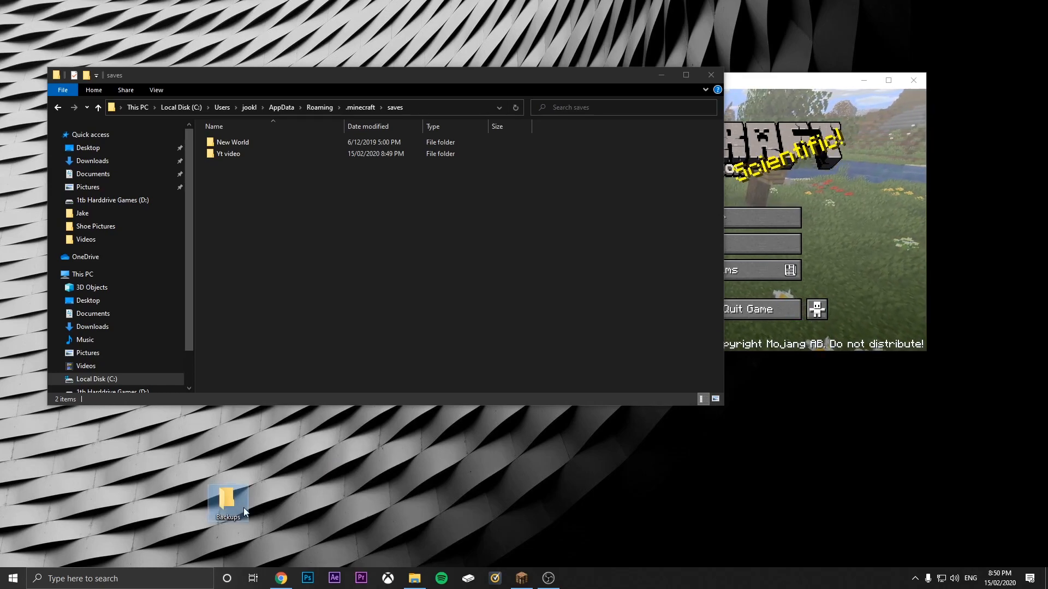
{"action": "left_click", "coordinate": [229, 154]}
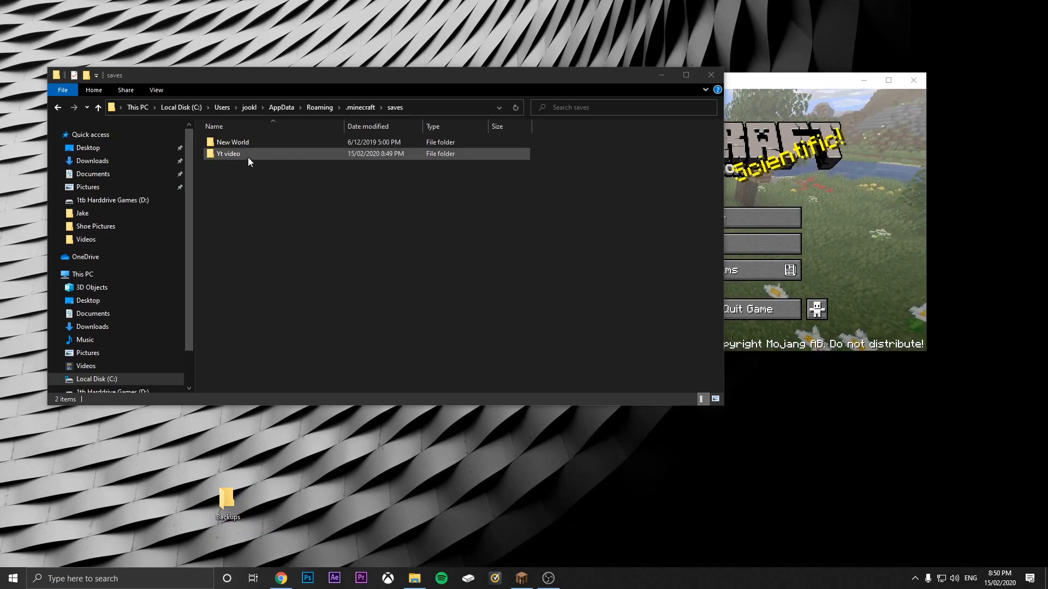
{"action": "right_click", "coordinate": [249, 161]}
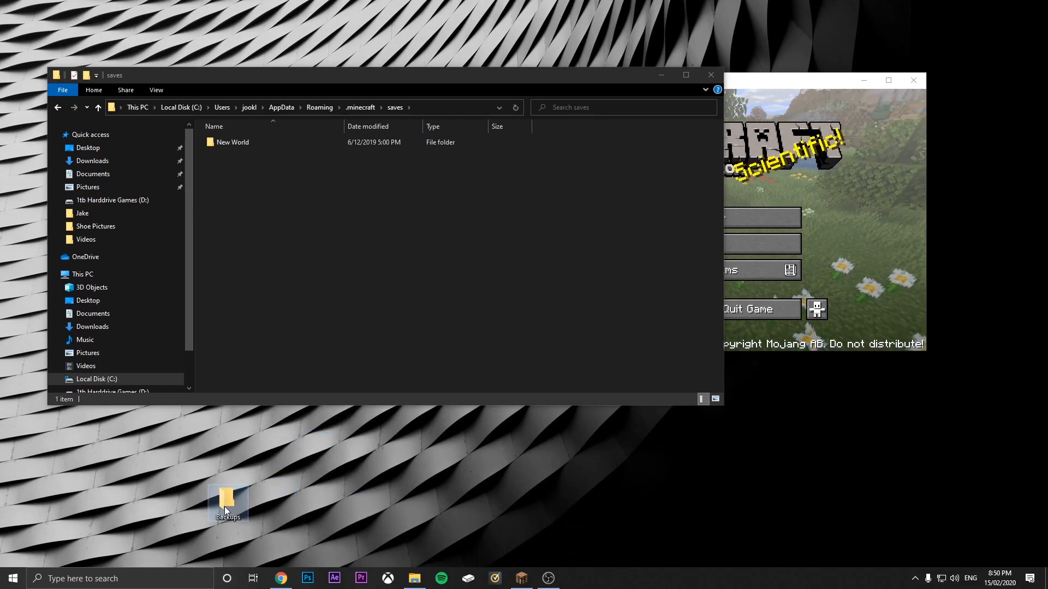
{"action": "double_click", "coordinate": [227, 501]}
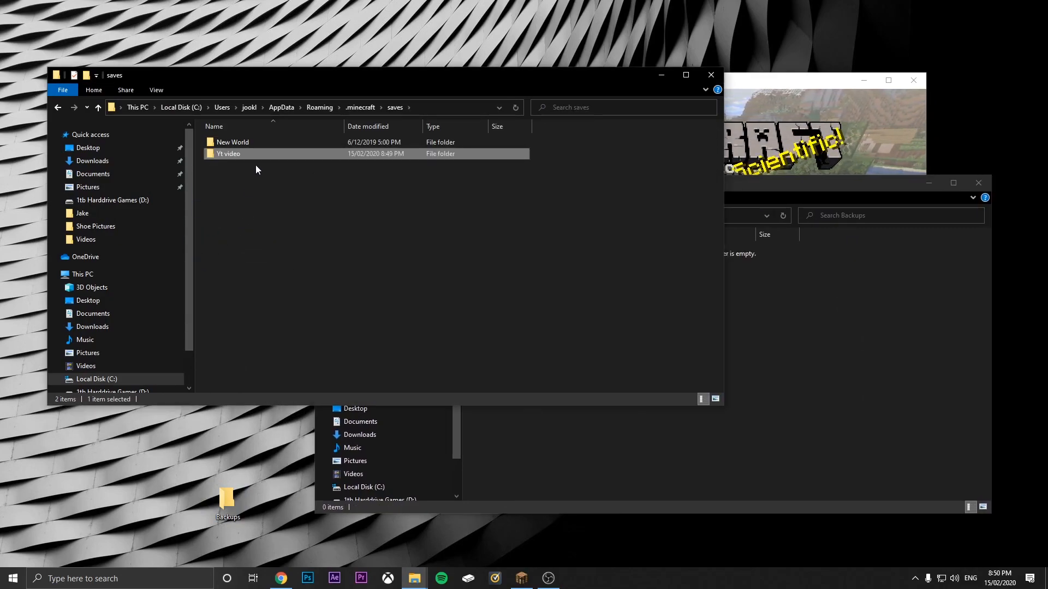
- Copy the Yt video world and paste it into the empty Backups folder
{"action": "right_click", "coordinate": [229, 154]}
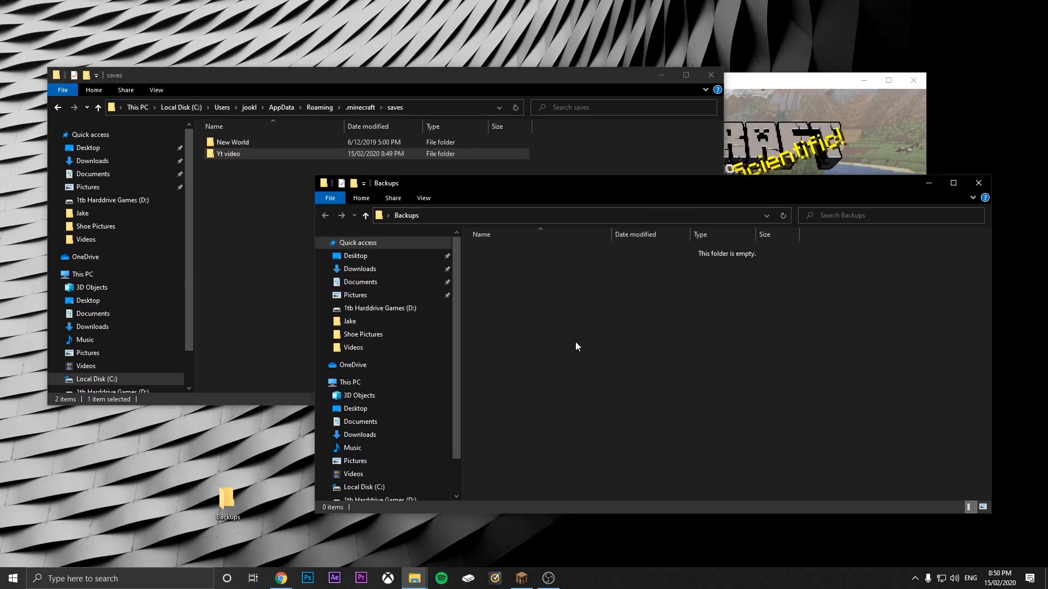
{"action": "right_click", "coordinate": [577, 346]}
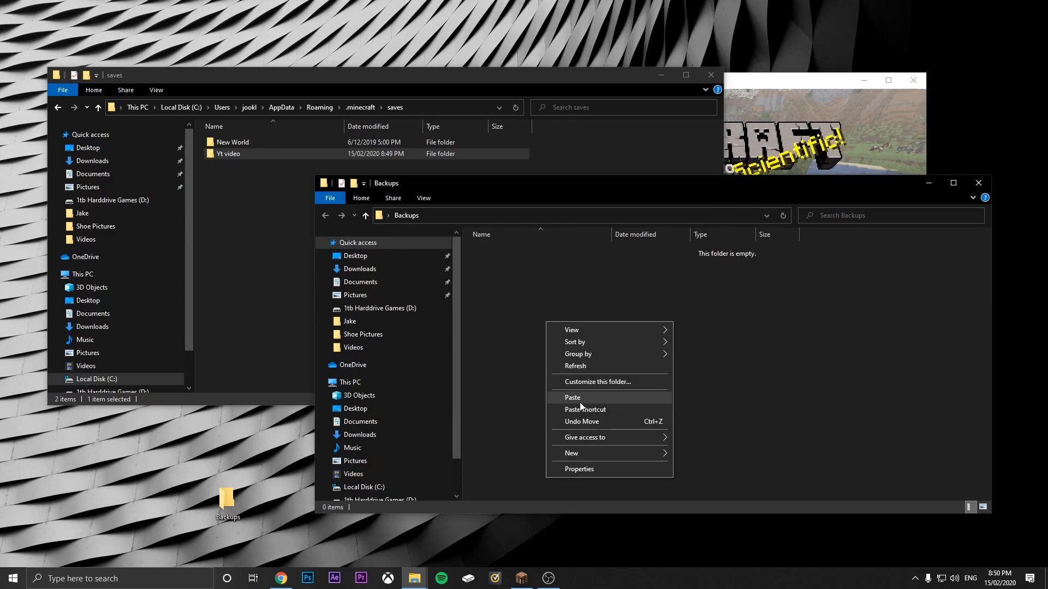
{"action": "left_click", "coordinate": [572, 398]}
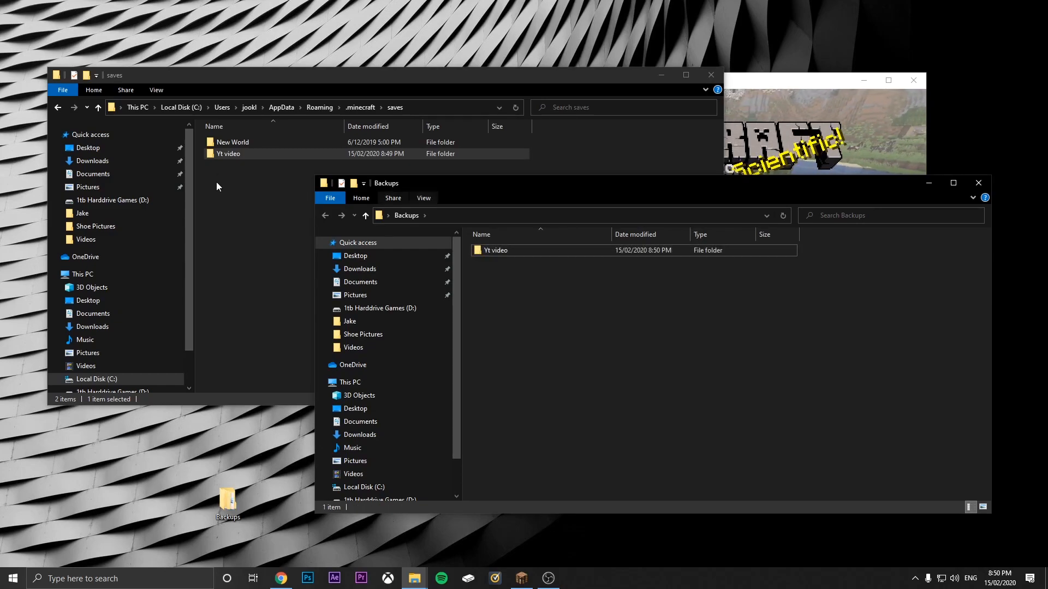
{"action": "double_click", "coordinate": [496, 250]}
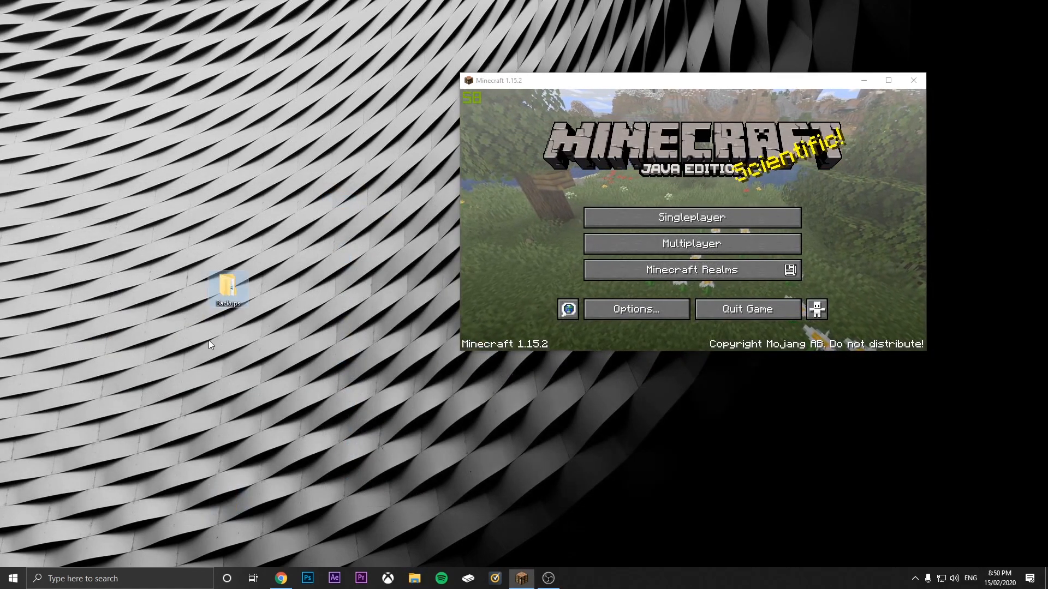
- Launch the Yt video world from the Singleplayer list and pause the game
{"action": "double_click", "coordinate": [227, 286]}
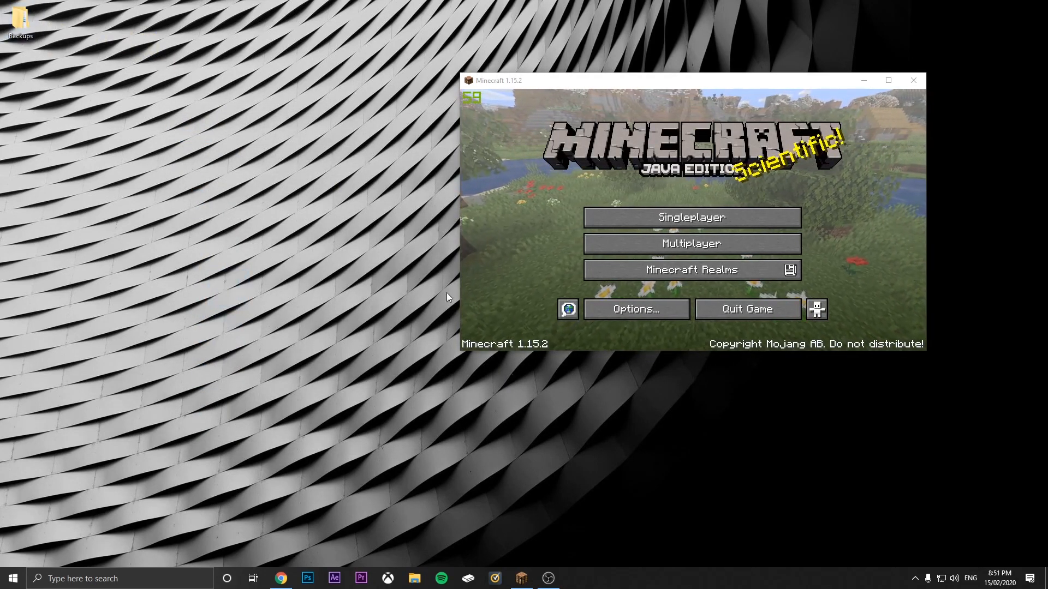
{"action": "left_click", "coordinate": [691, 217]}
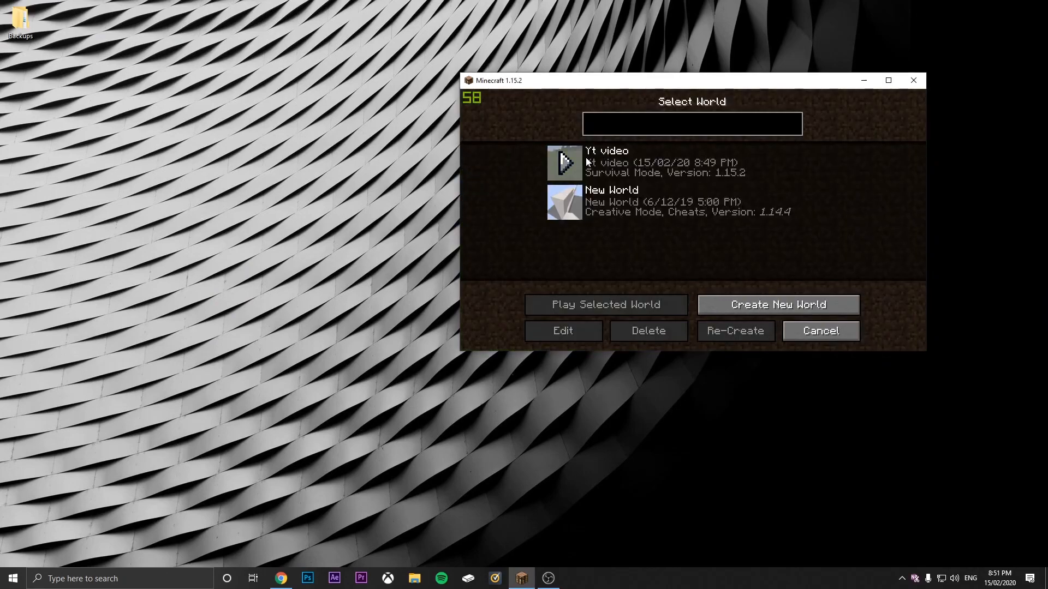
{"action": "mouse_move", "coordinate": [567, 185]}
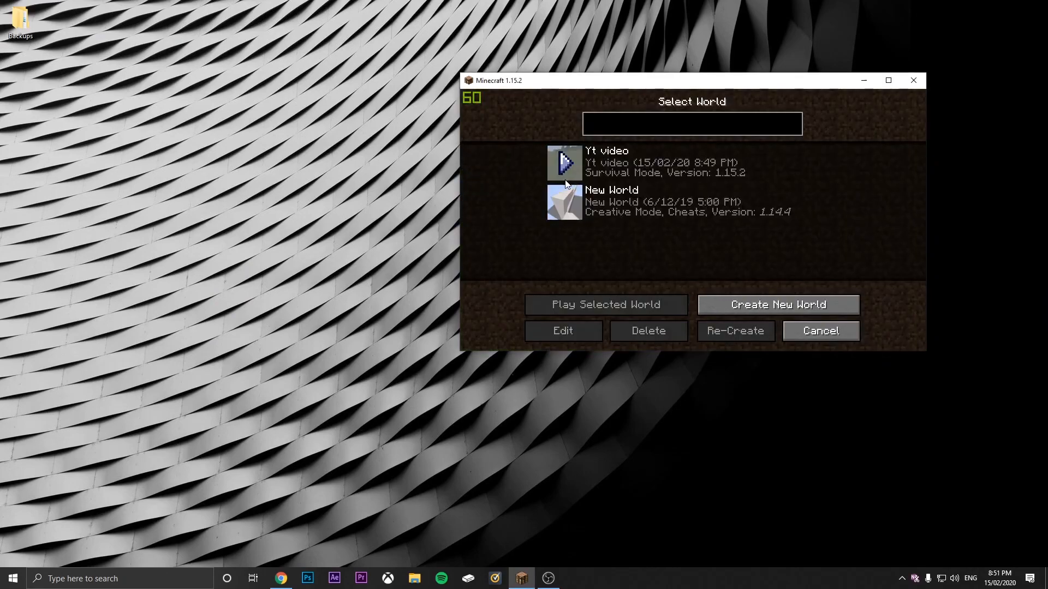
{"action": "left_click", "coordinate": [604, 304]}
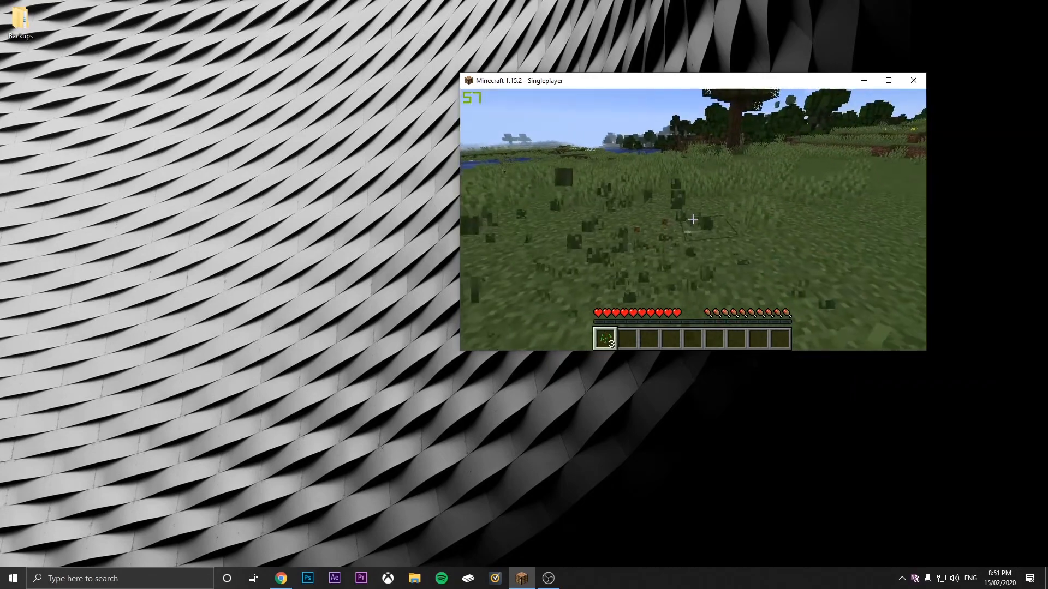
{"action": "key", "text": "Escape"}
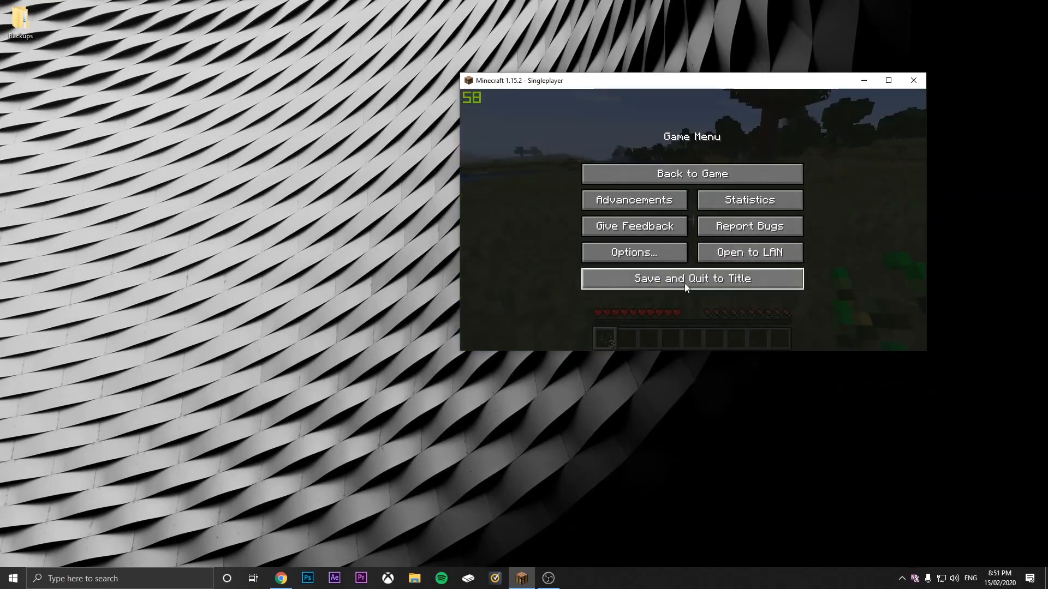
- Choose Save and Quit to Title from the pause menu
{"action": "left_click", "coordinate": [691, 277]}
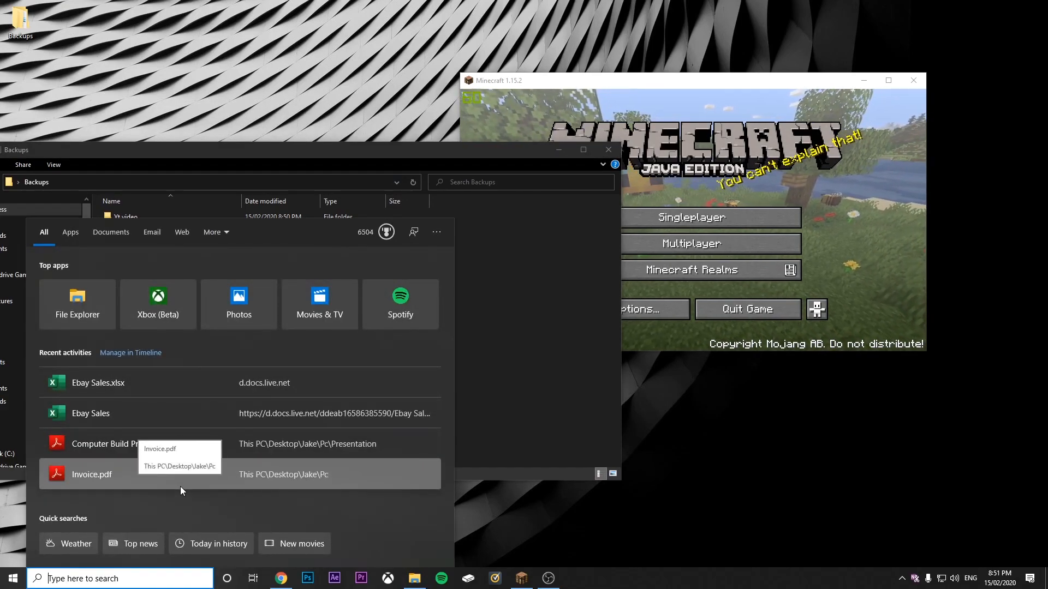
- Search '%appdata', then open the .minecraft folder and its saves folder
{"action": "type", "text": "%app"}
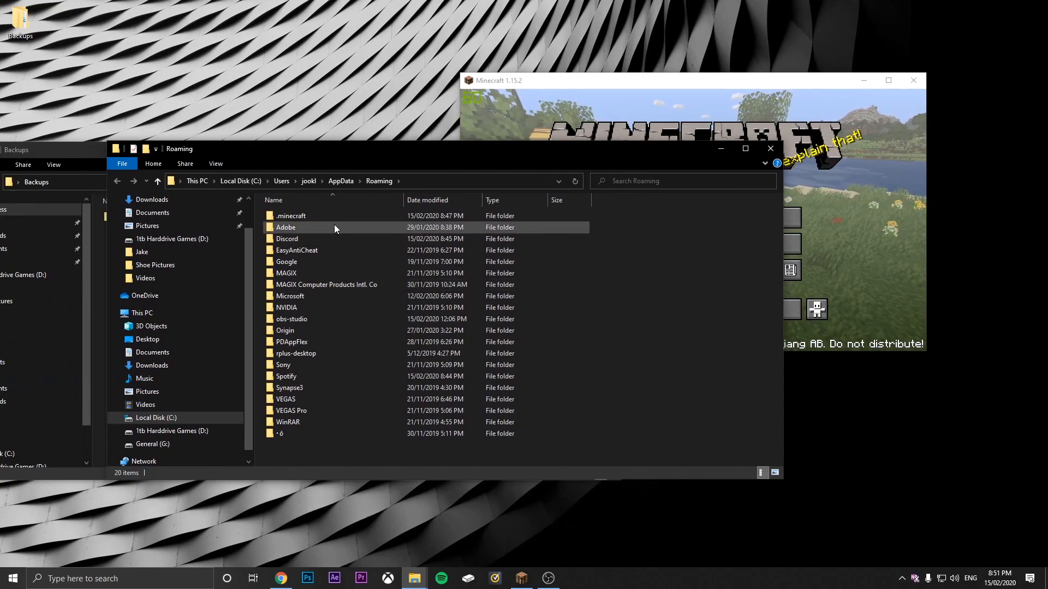
{"action": "double_click", "coordinate": [290, 215]}
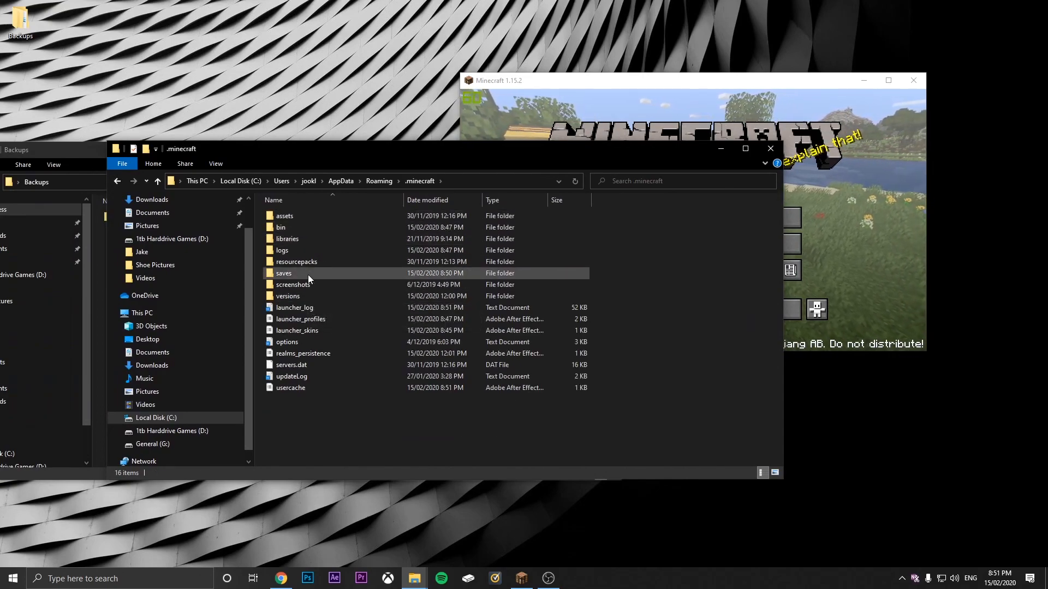
{"action": "double_click", "coordinate": [283, 273]}
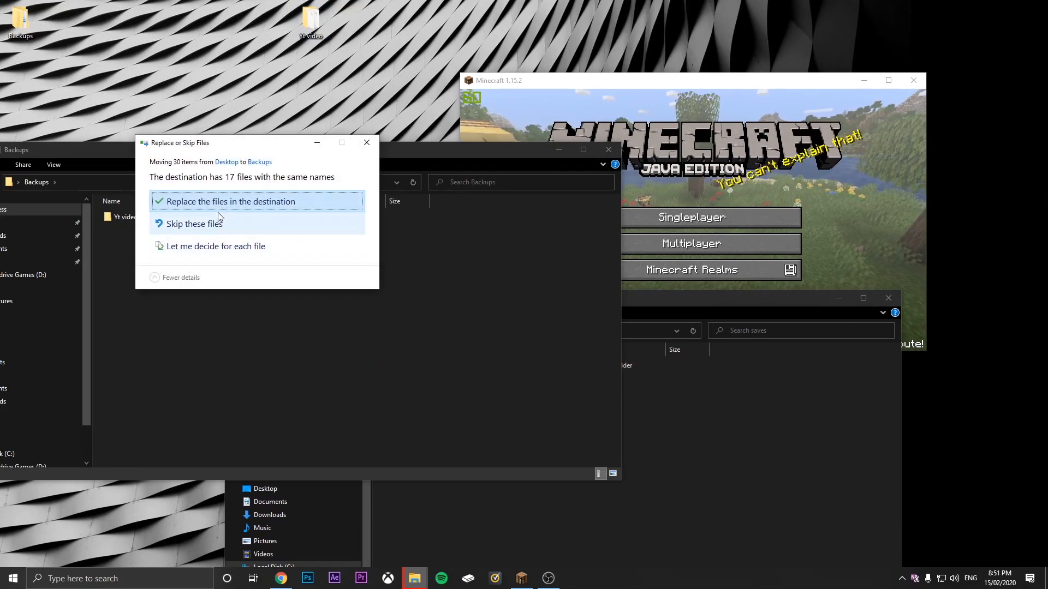
- Replace the saves files with the Yt video backup copy, then close the Explorer window
{"action": "left_click", "coordinate": [233, 201]}
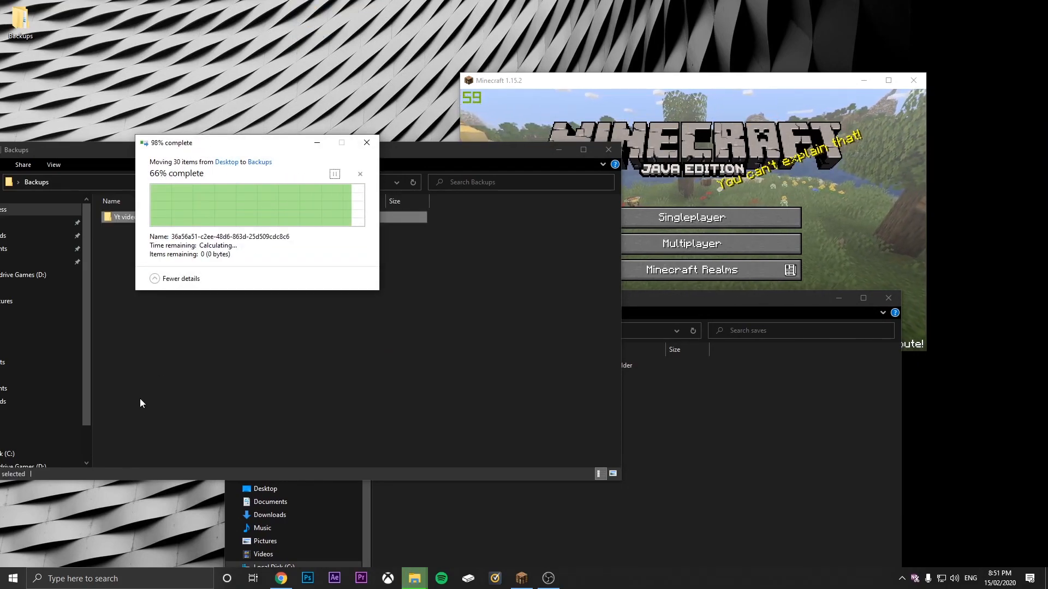
{"action": "right_click", "coordinate": [125, 217]}
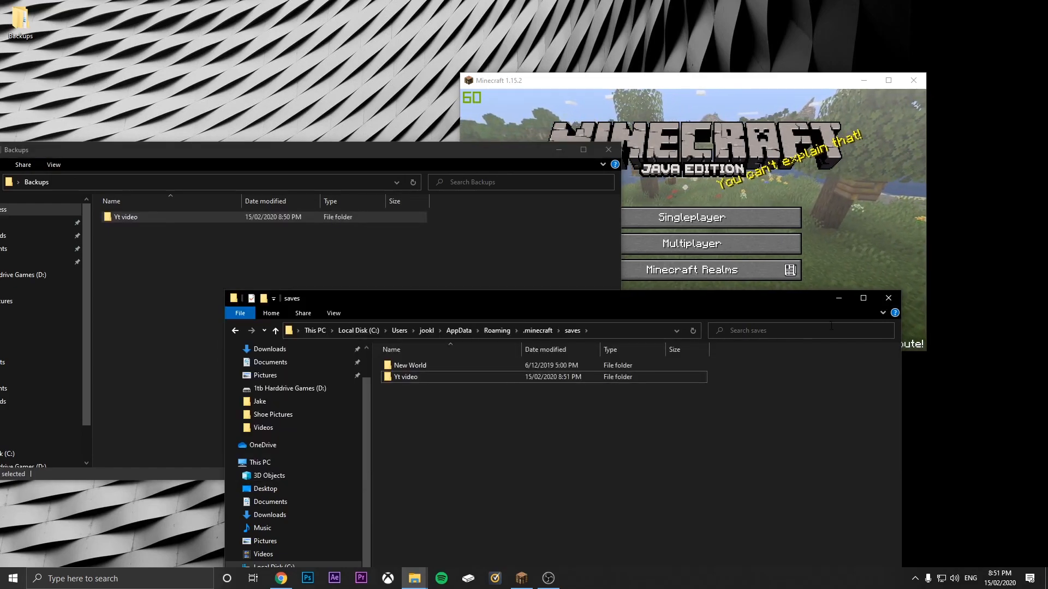
{"action": "left_click", "coordinate": [690, 218]}
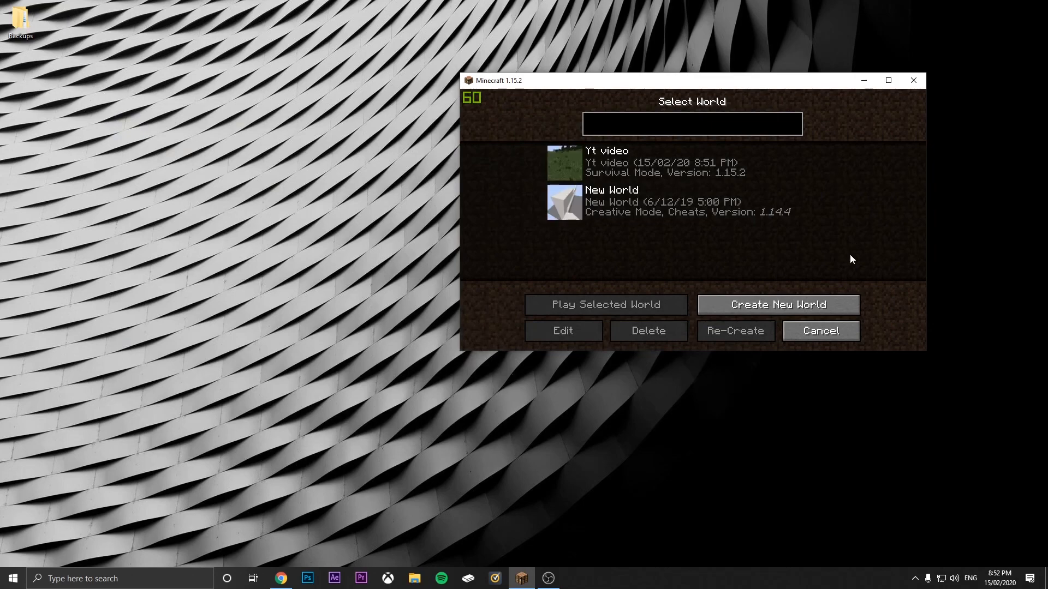
{"action": "left_click", "coordinate": [820, 331]}
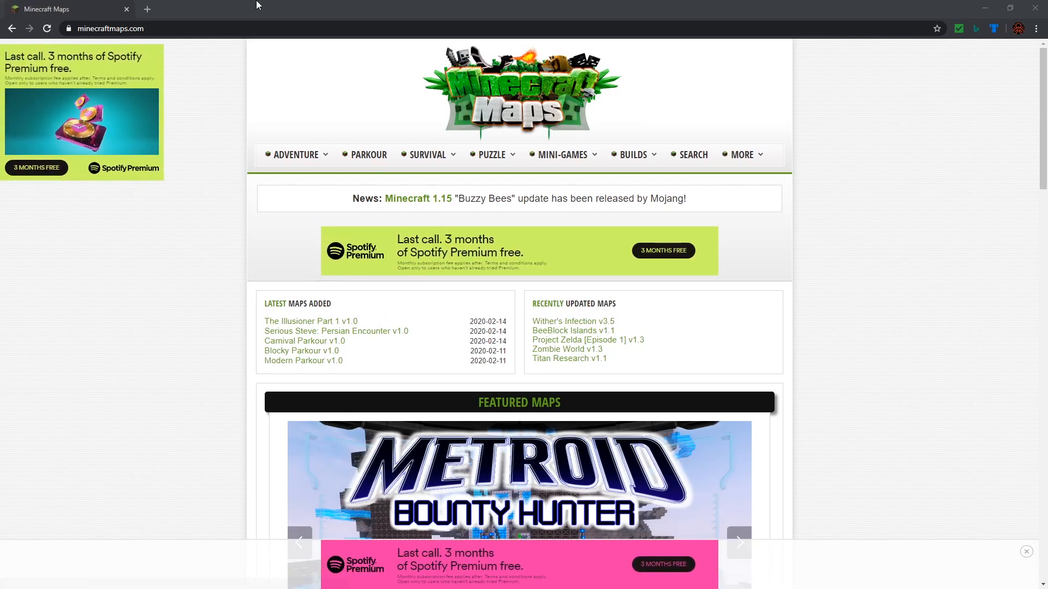
{"action": "mouse_move", "coordinate": [304, 341]}
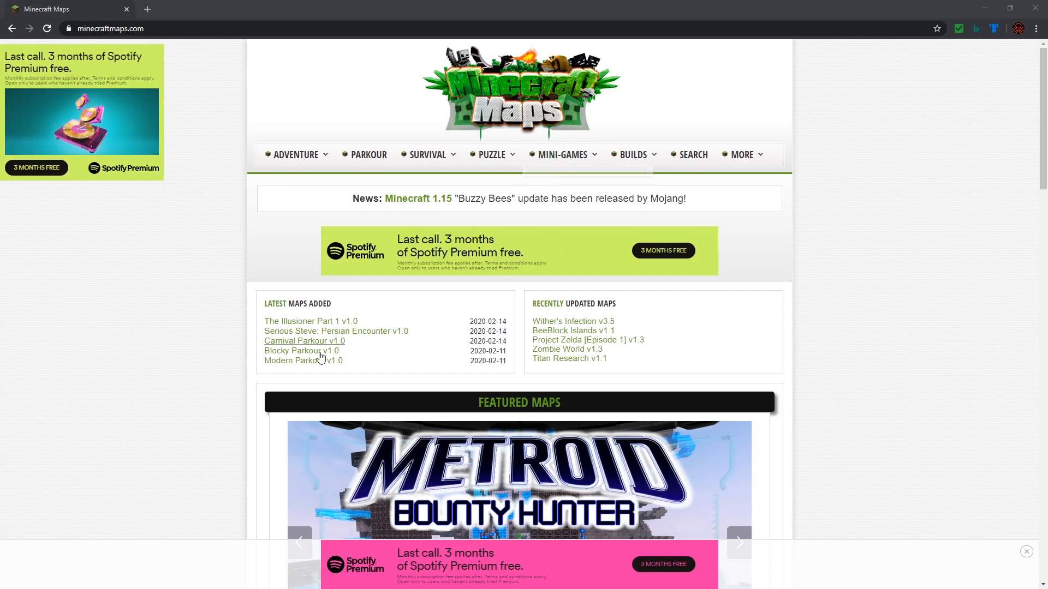
- Scroll Latest Maps on minecraftmaps.com and open The Illusioner Part 1 v1.0
{"action": "scroll", "scroll_direction": "down", "scroll_amount": 3}
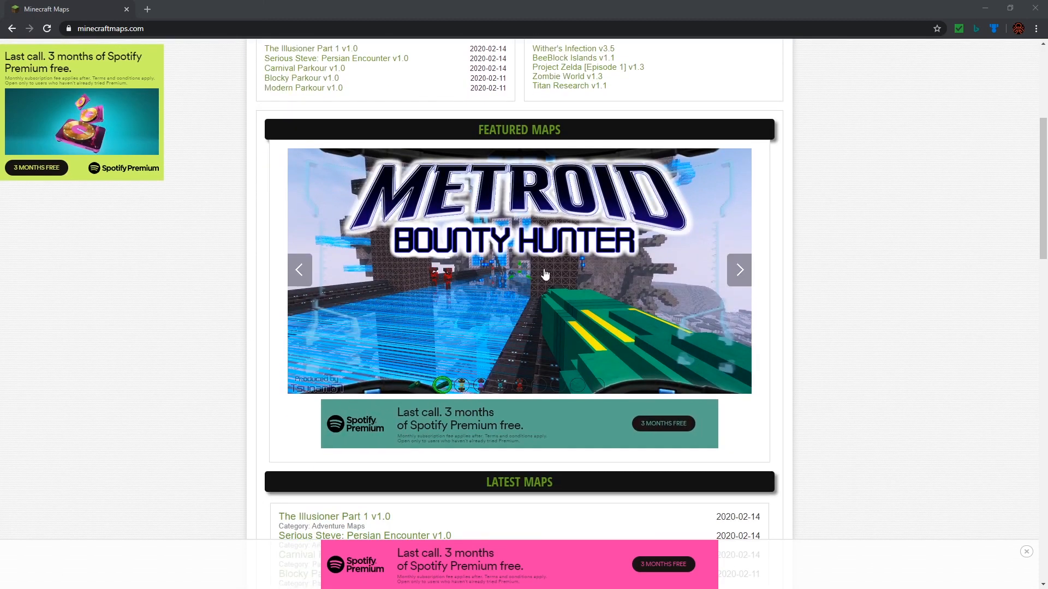
{"action": "scroll", "scroll_direction": "down", "scroll_amount": 3}
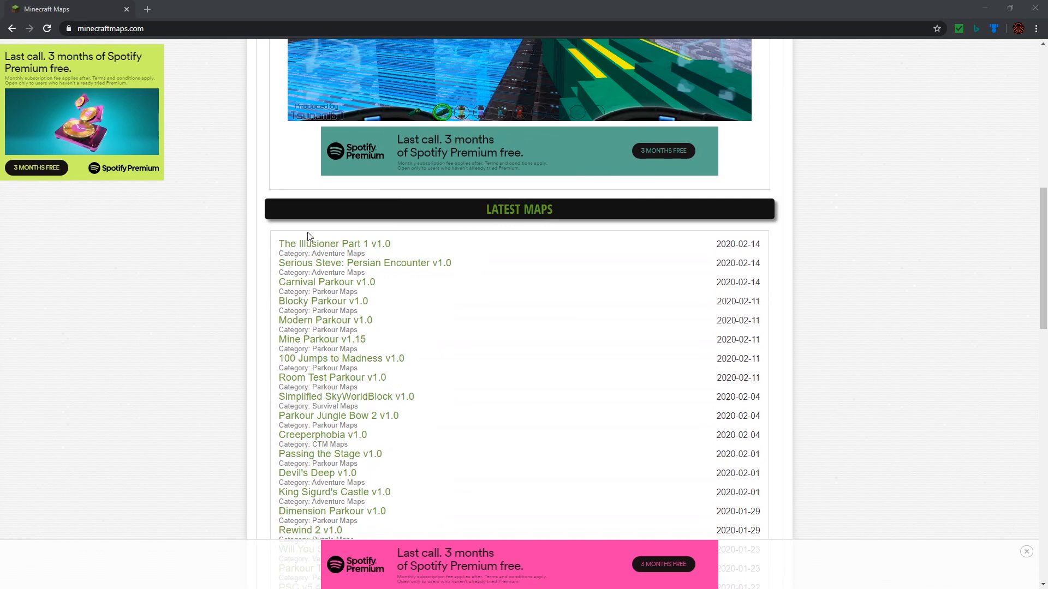
{"action": "scroll", "scroll_direction": "down", "scroll_amount": 3}
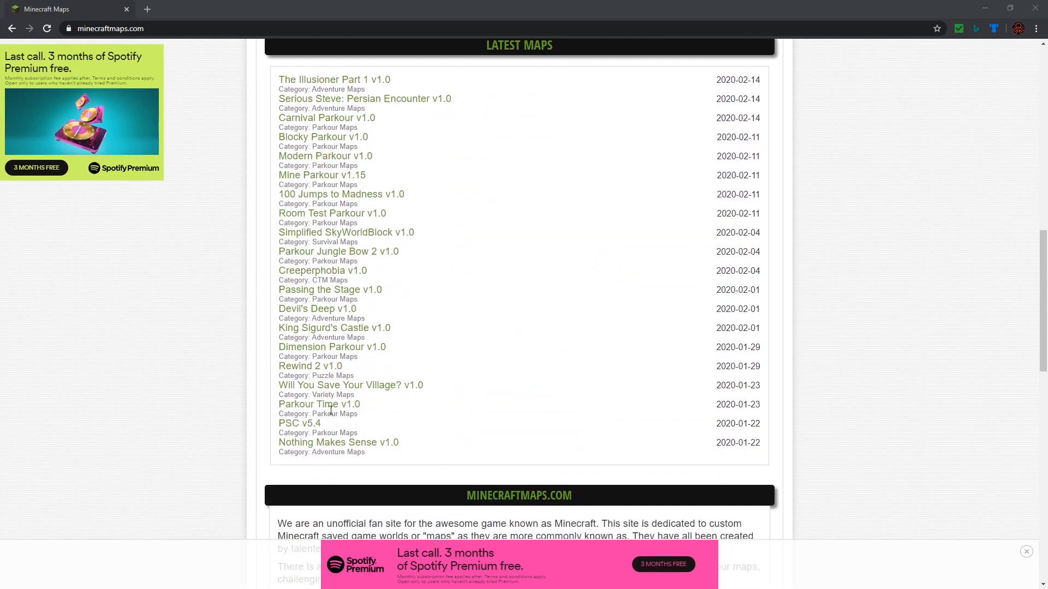
{"action": "scroll", "scroll_direction": "down", "scroll_amount": 3}
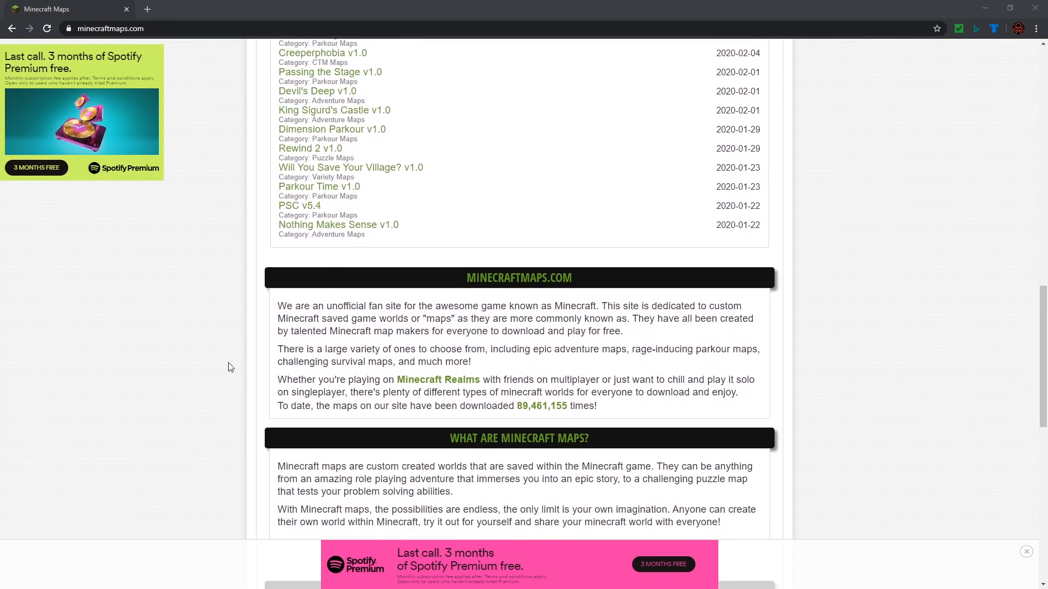
{"action": "mouse_move", "coordinate": [659, 404]}
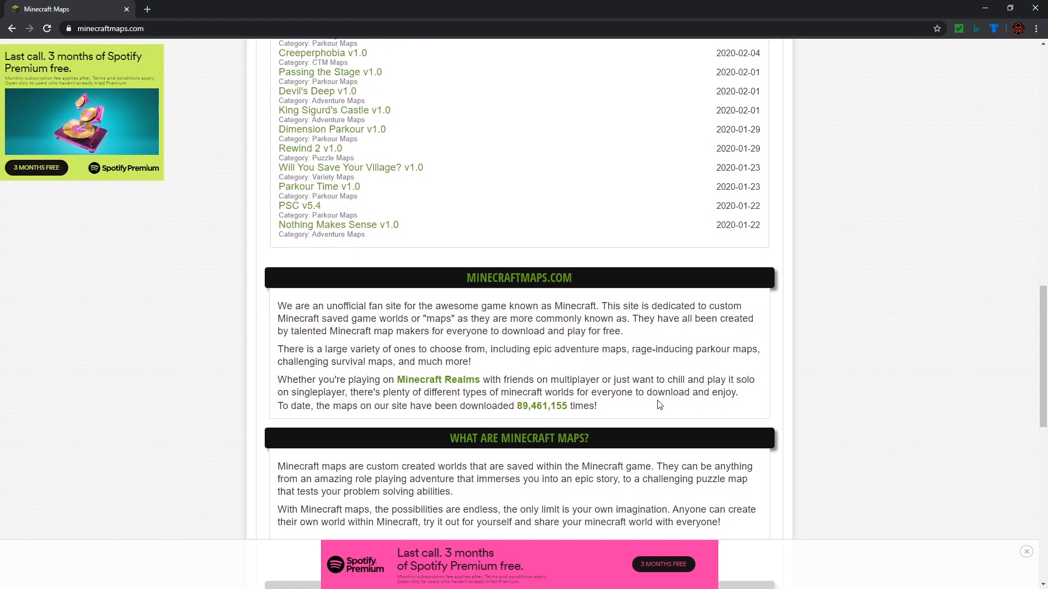
{"action": "scroll", "scroll_direction": "down", "scroll_amount": 3}
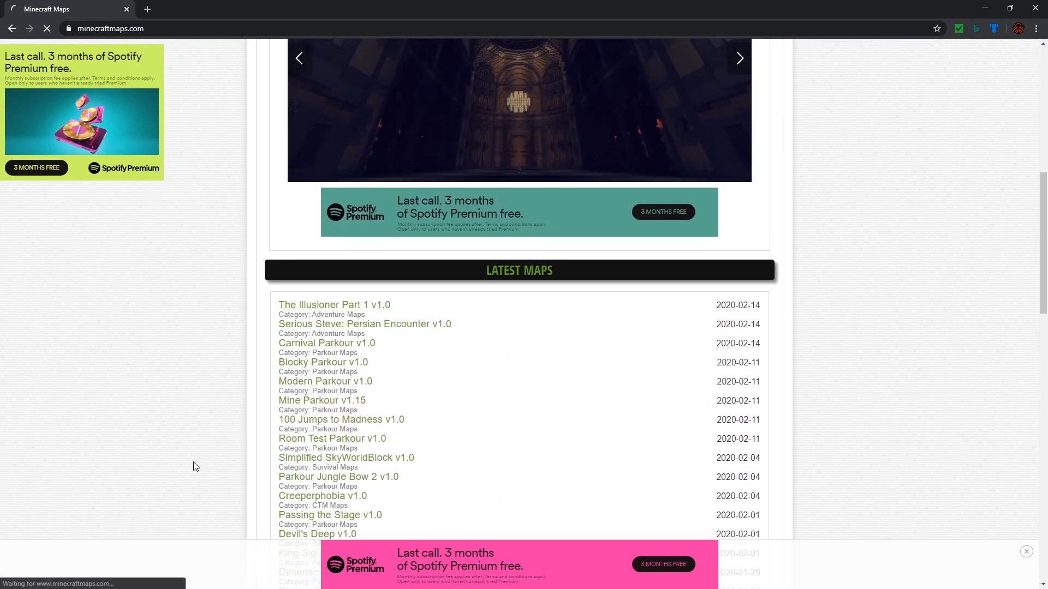
{"action": "left_click", "coordinate": [325, 381]}
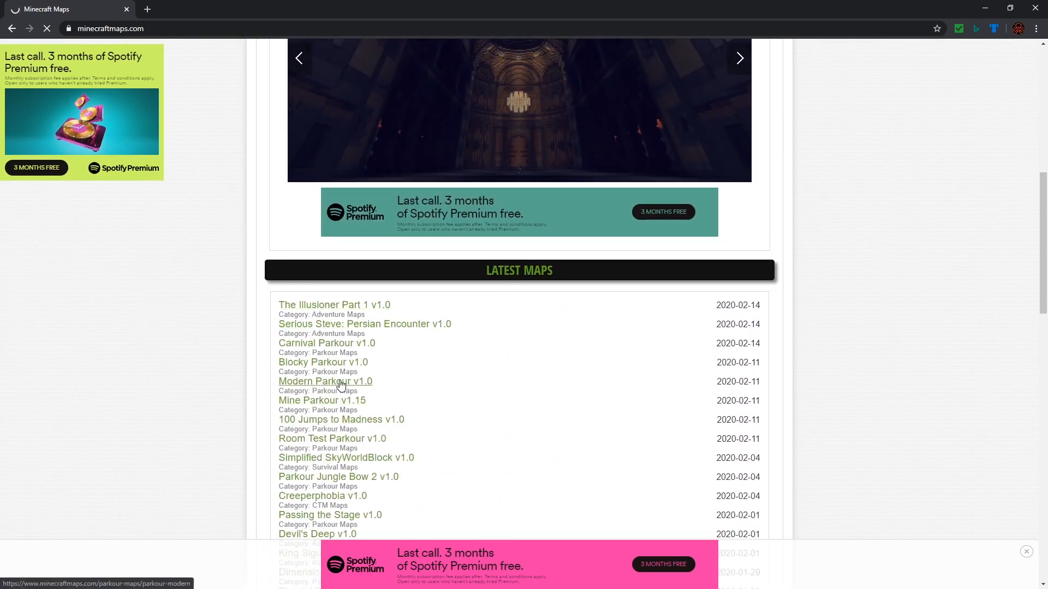
{"action": "left_click", "coordinate": [334, 304]}
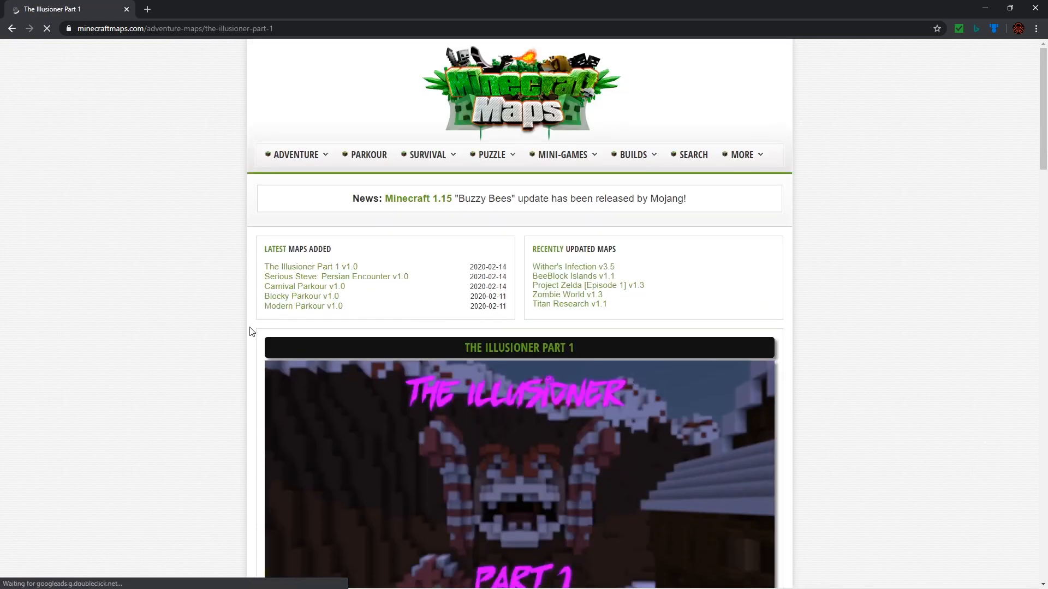
- Start downloading The Illusioner Part 1 zip via Download Minecraft Map
{"action": "scroll", "scroll_direction": "down", "scroll_amount": 3}
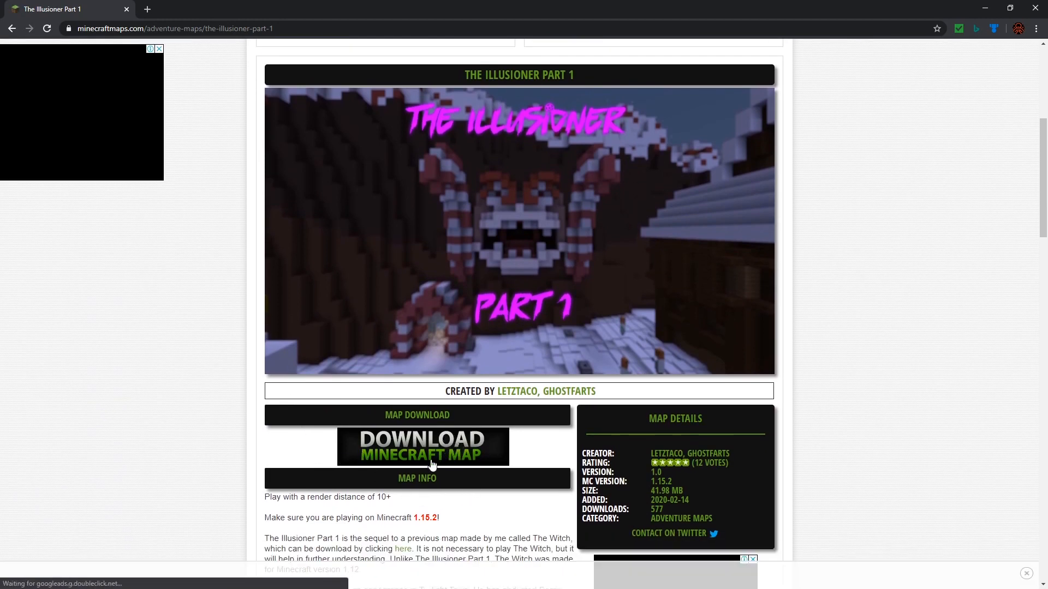
{"action": "left_click", "coordinate": [423, 446]}
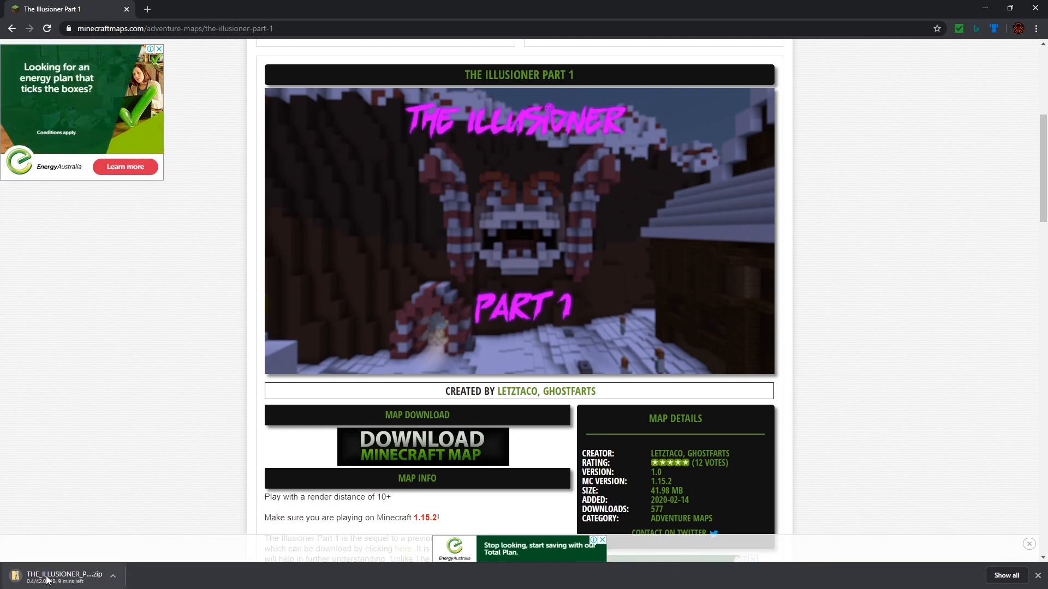
{"action": "mouse_move", "coordinate": [149, 540]}
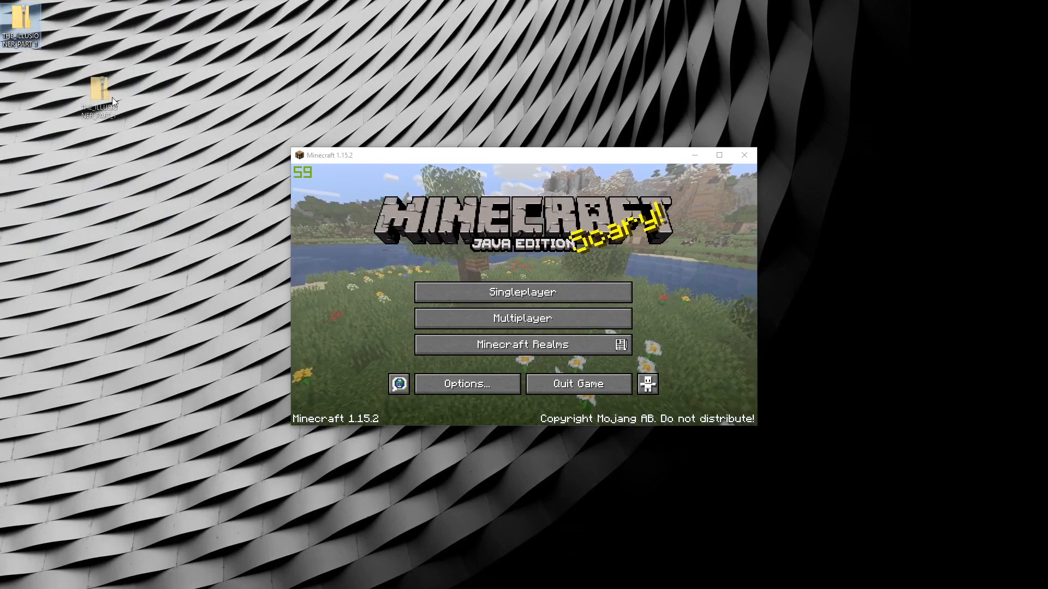
- Extract the Illusioner map zip into a THE_ILLUSIONER_PART_1 desktop folder
{"action": "right_click", "coordinate": [98, 97]}
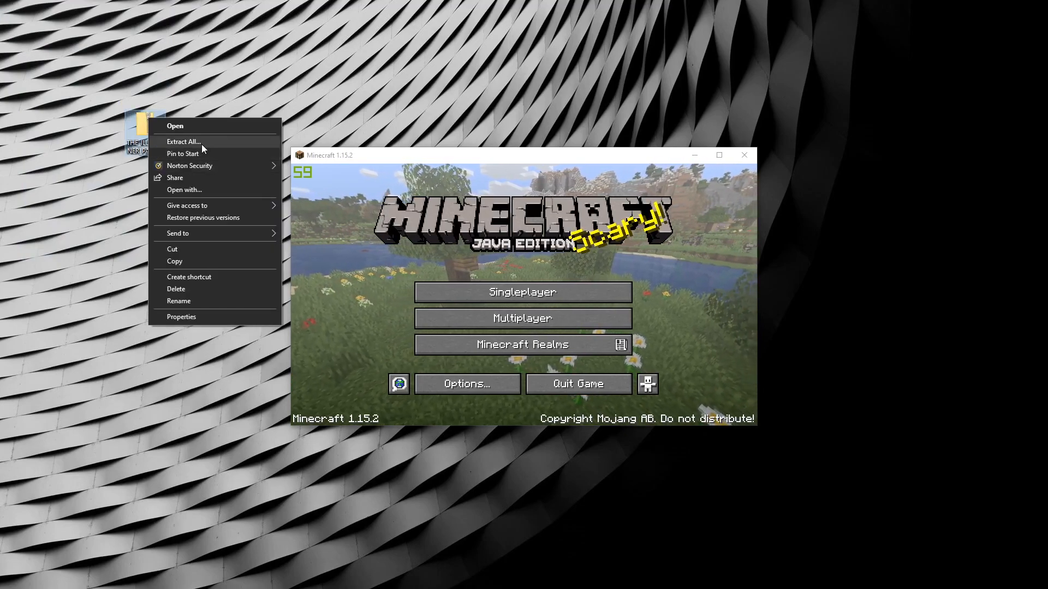
{"action": "left_click", "coordinate": [183, 141]}
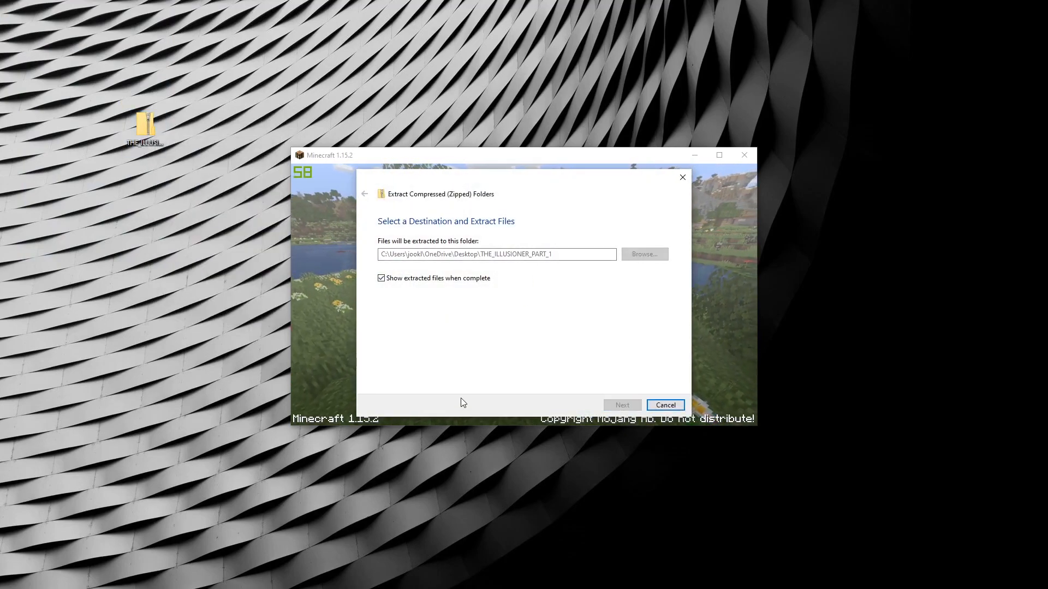
{"action": "left_click", "coordinate": [622, 405]}
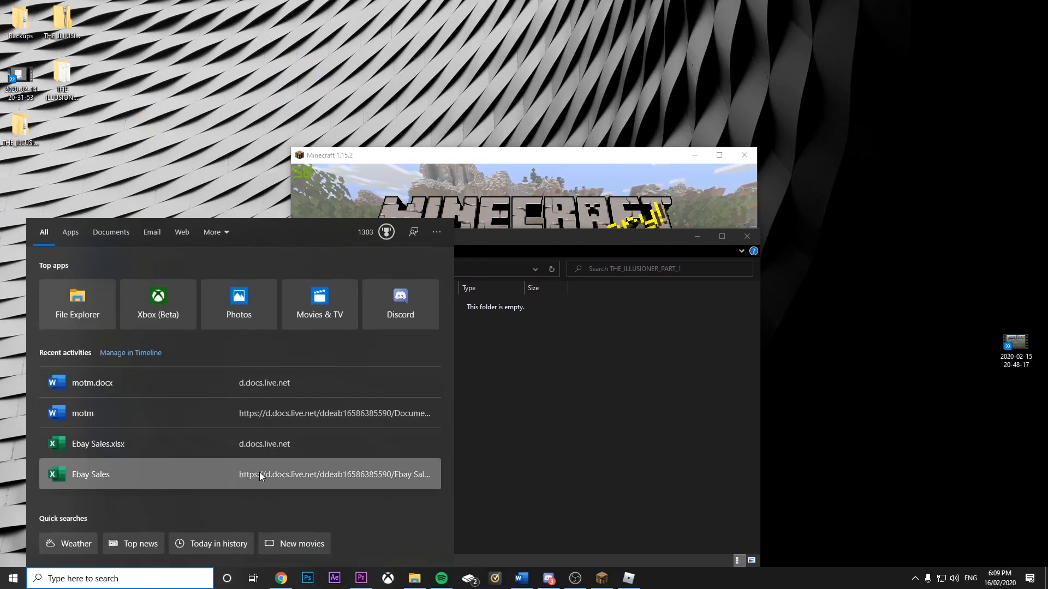
- Search %appdata to open the Roaming folder containing .minecraft
{"action": "type", "text": "%"}
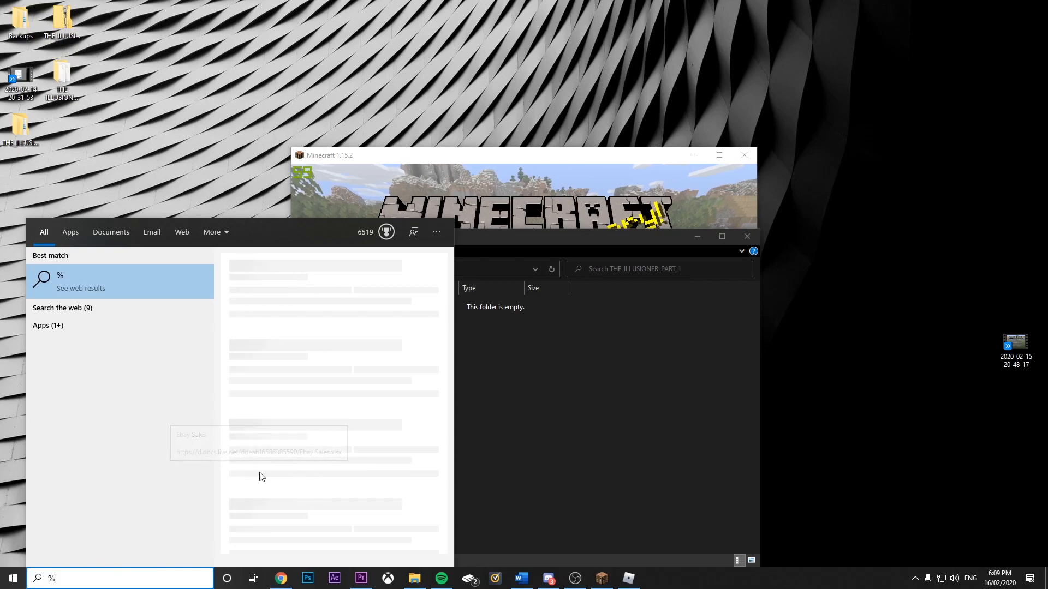
{"action": "type", "text": "appdata"}
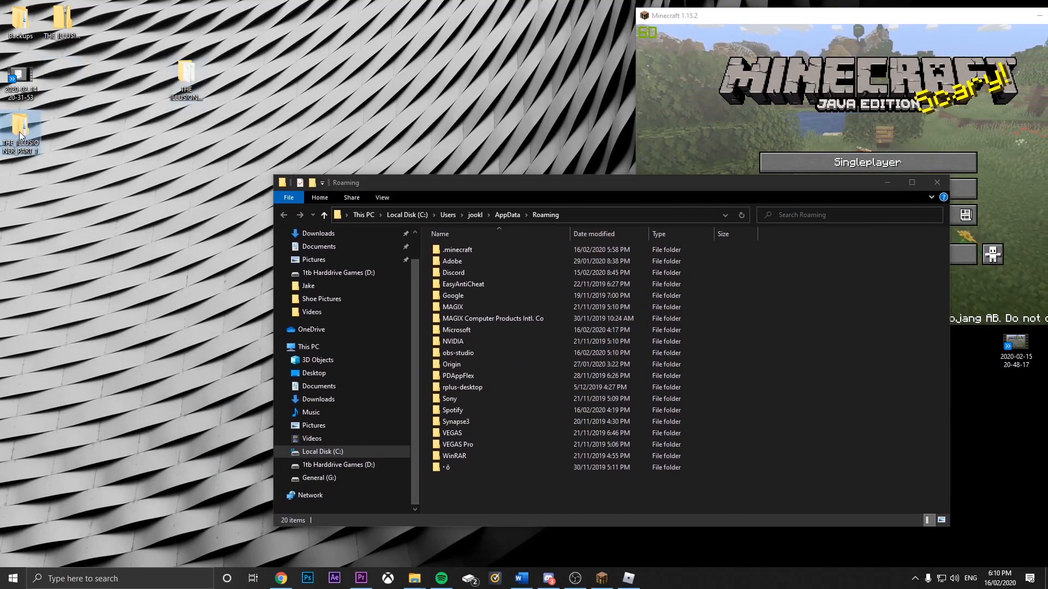
- Place The Illusioner Part 1 in .minecraft saves and confirm it in Singleplayer
{"action": "double_click", "coordinate": [458, 249]}
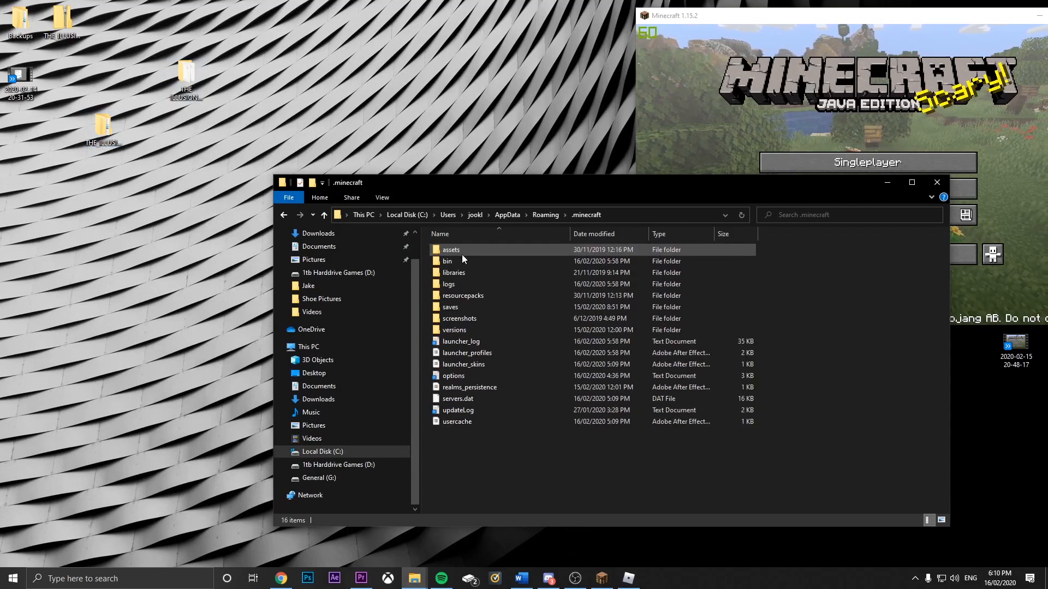
{"action": "double_click", "coordinate": [450, 307]}
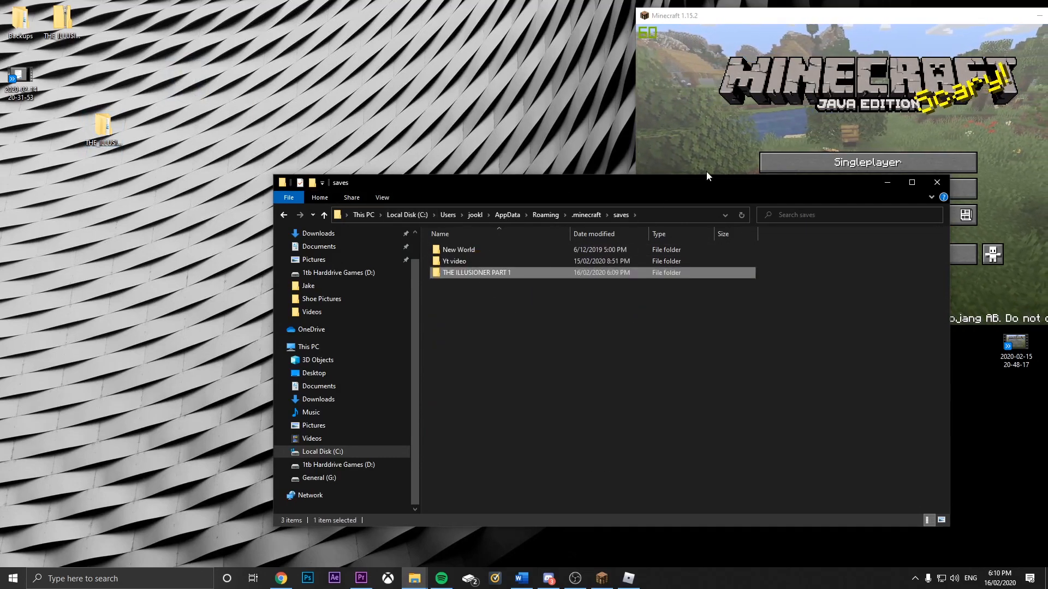
{"action": "left_click", "coordinate": [866, 161]}
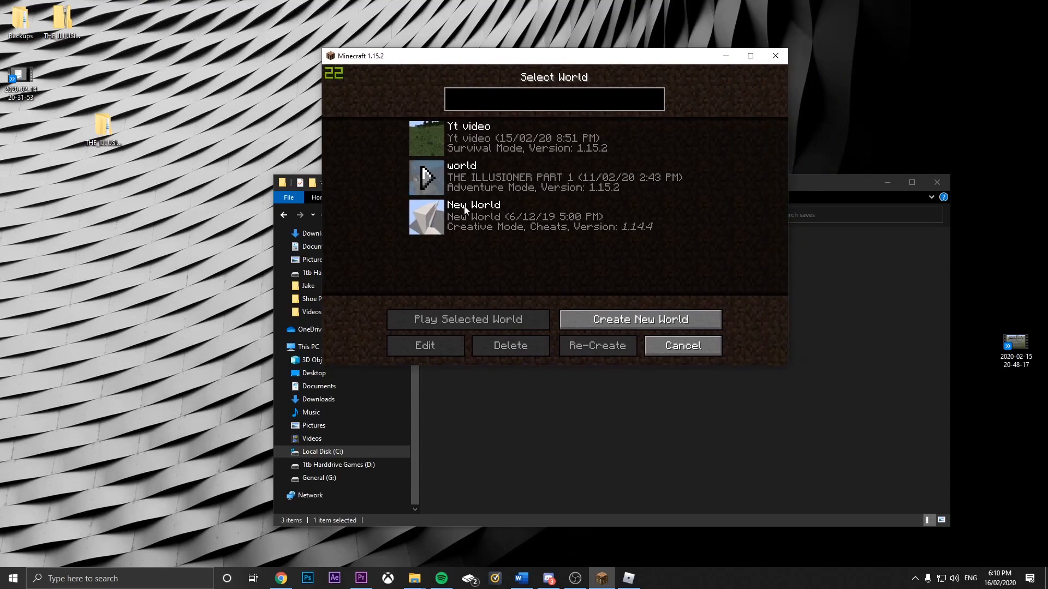
{"action": "left_click", "coordinate": [682, 346]}
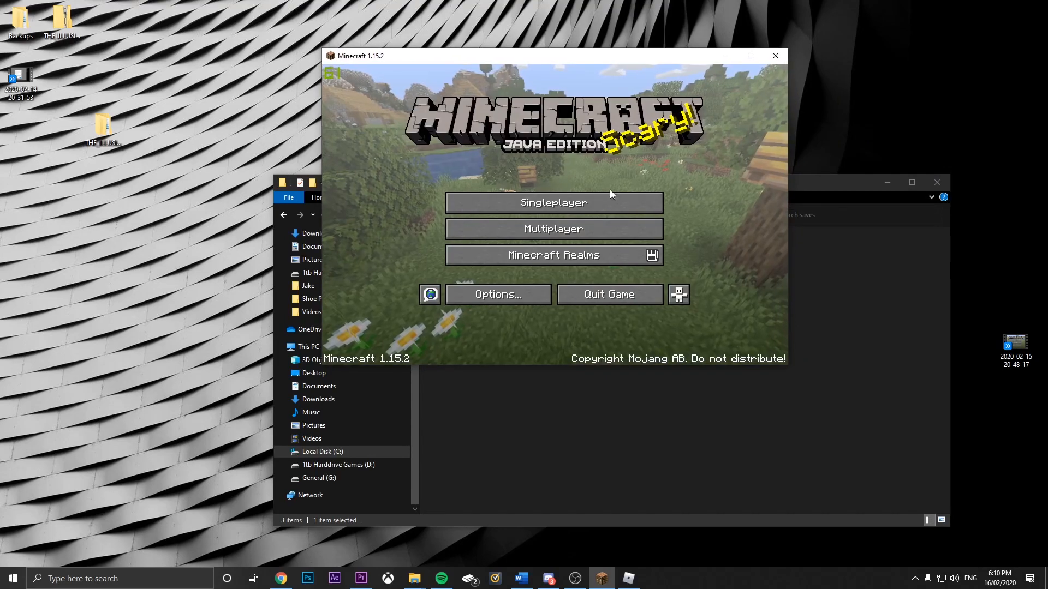